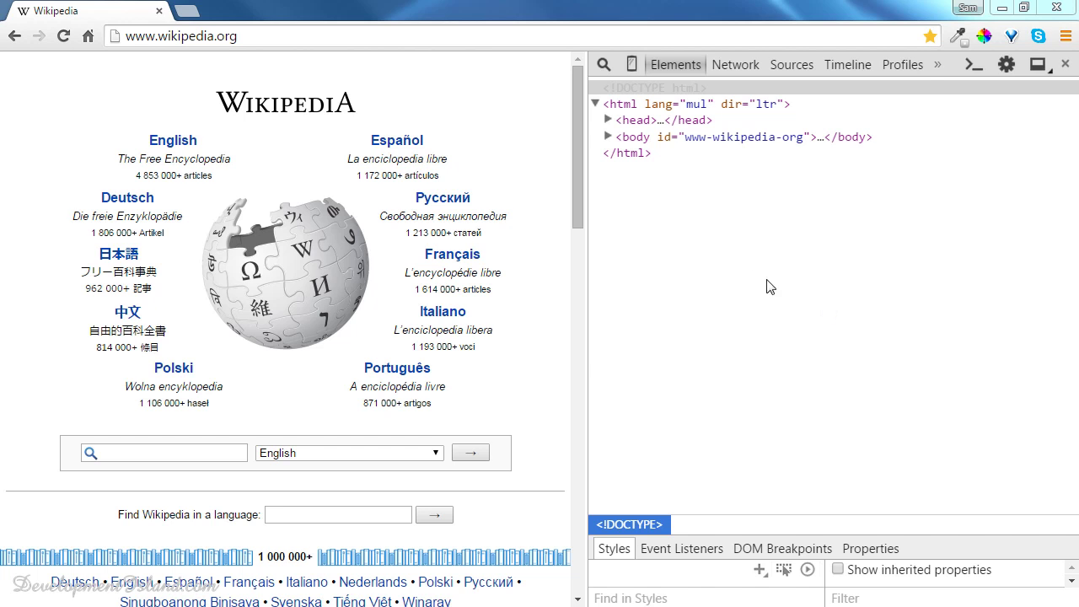
pyautogui.moveTo(721, 218)
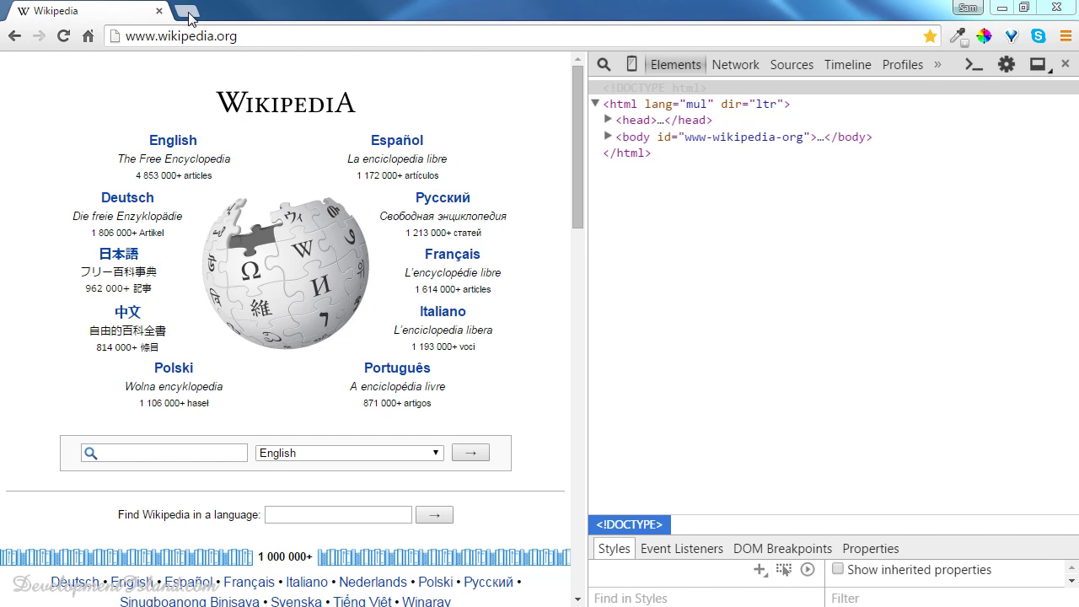
# Step: Search for Brackets in a new Chrome tab and reach the brackets.io download page
pyautogui.click(199, 10)
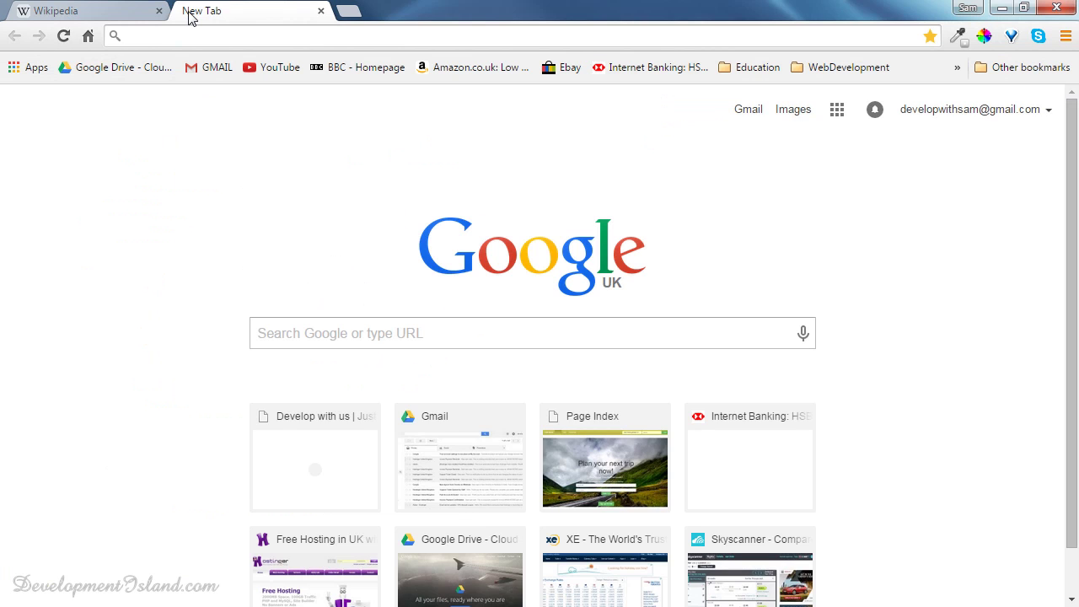
pyautogui.write('BRACKETS')
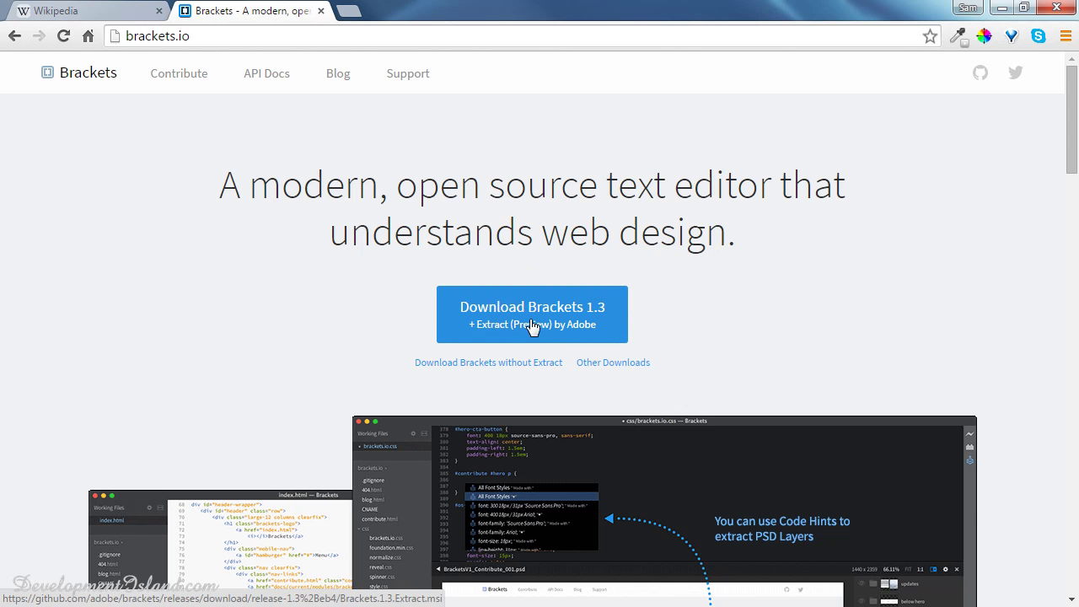
pyautogui.moveTo(532, 327)
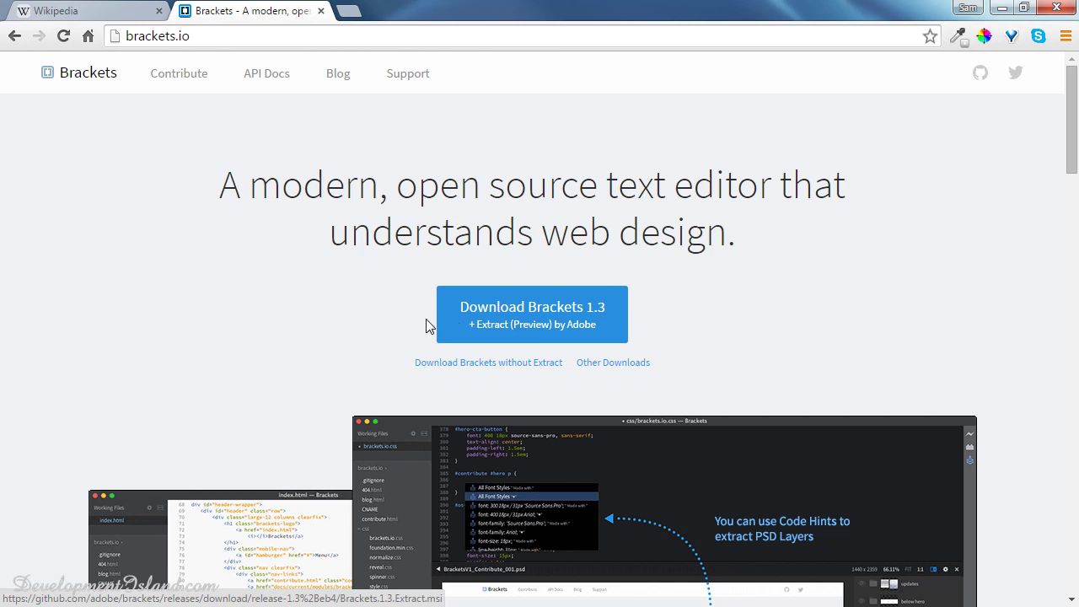
pyautogui.moveTo(364, 199)
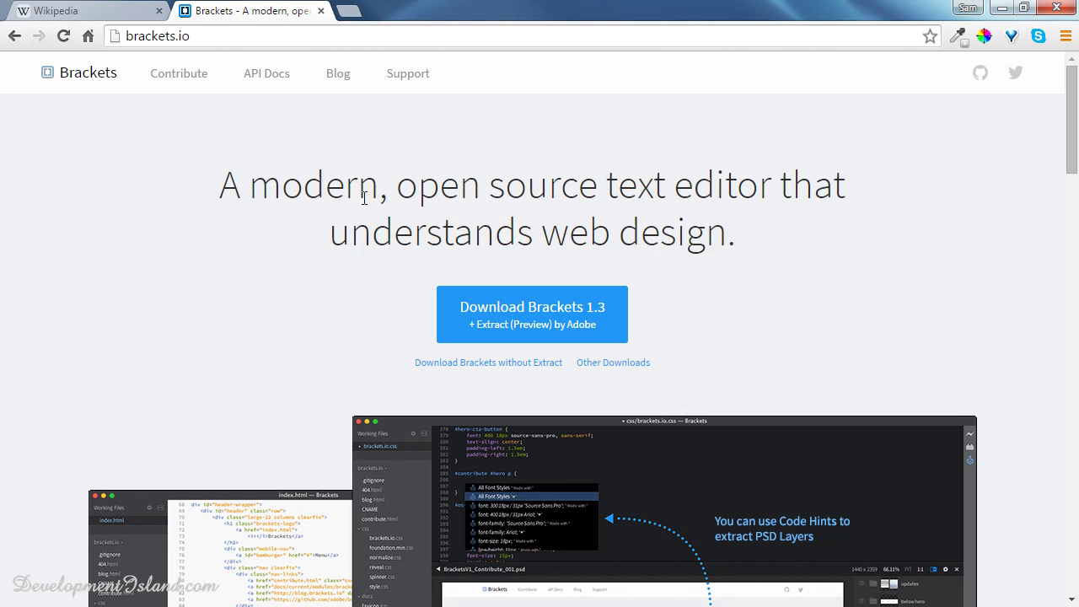
pyautogui.click(81, 10)
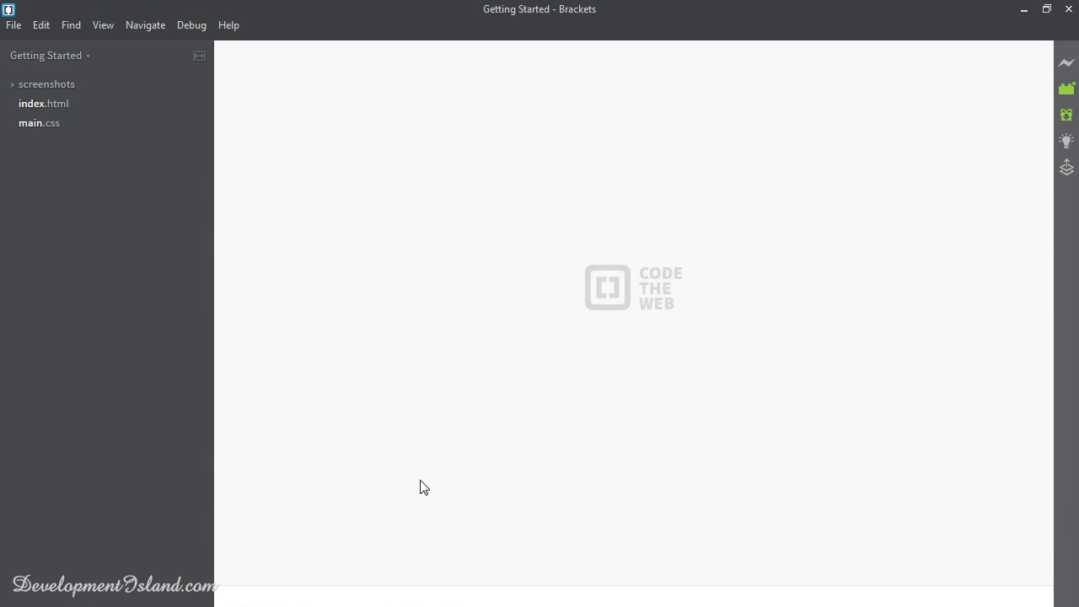
pyautogui.moveTo(652, 405)
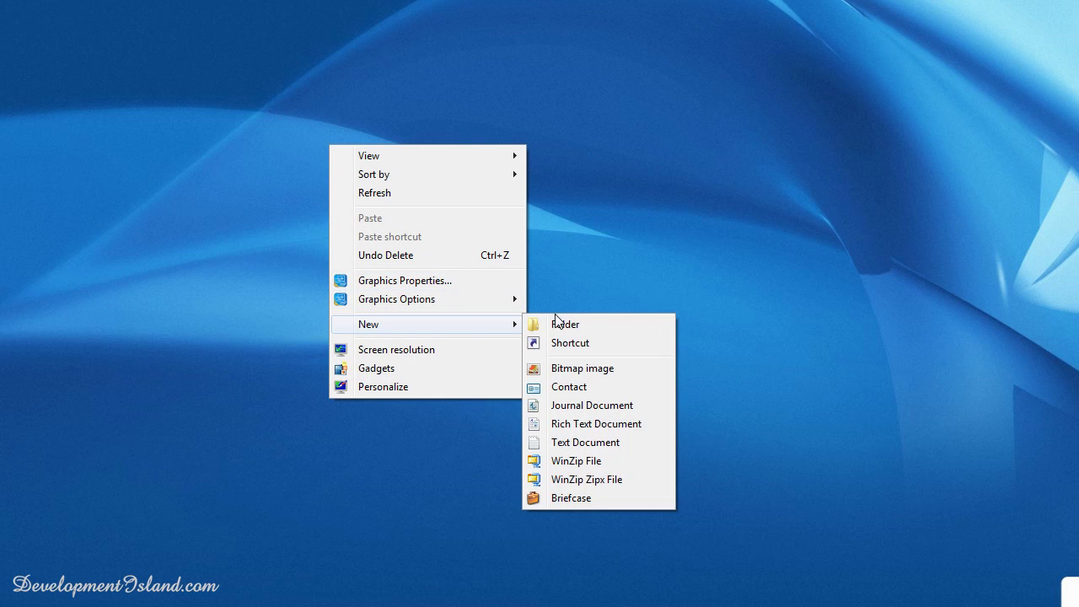
# Step: Create desktop folder THE COMPLETE WEB DEVELOPMENT COURSE with an empty 1. HTML subfolder inside
pyautogui.click(563, 324)
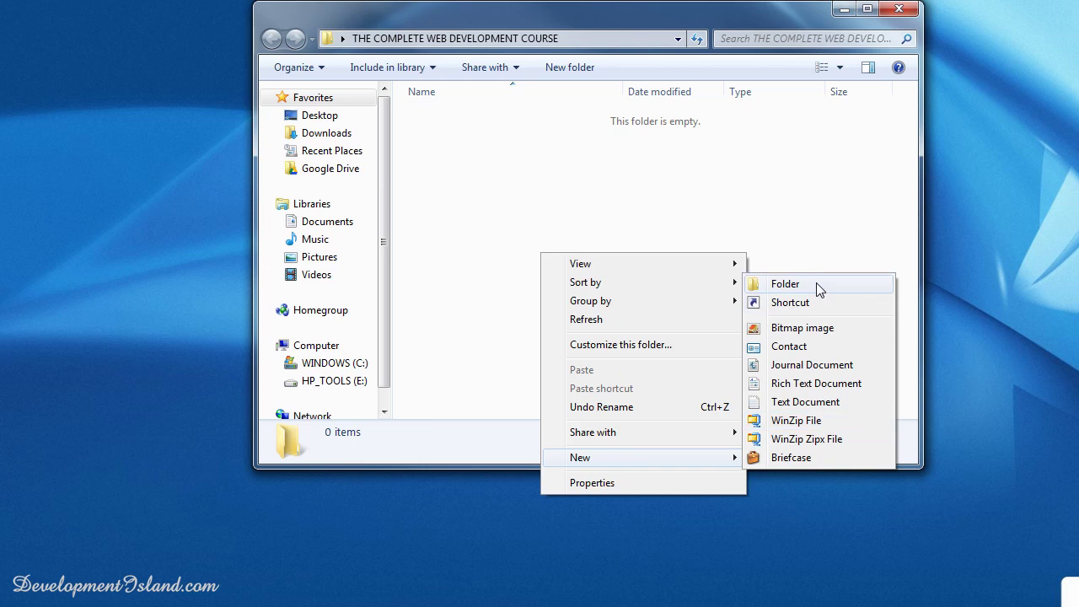
pyautogui.click(785, 283)
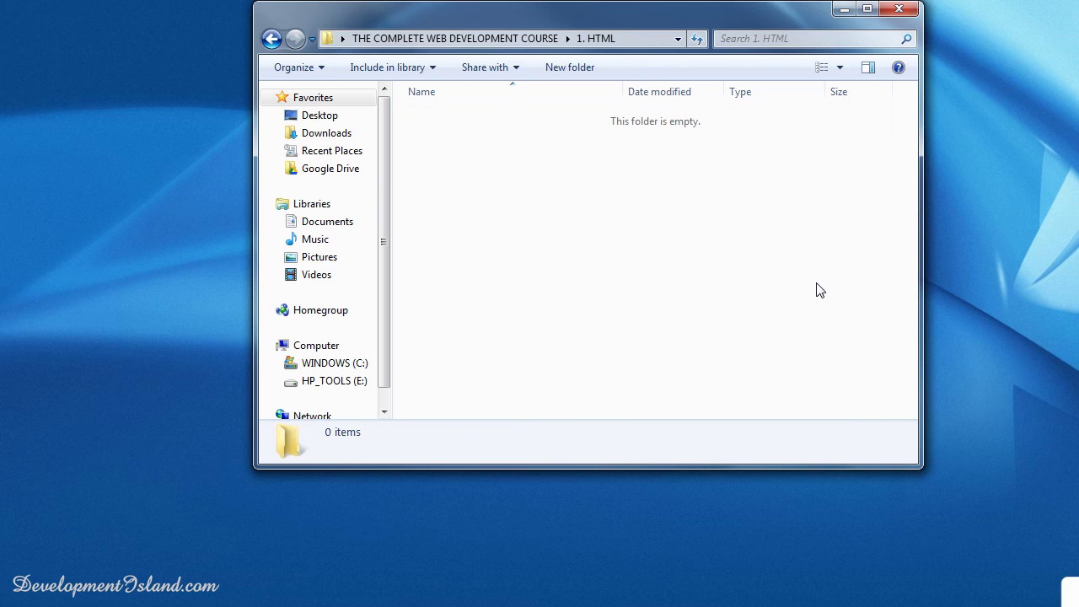
pyautogui.moveTo(546, 305)
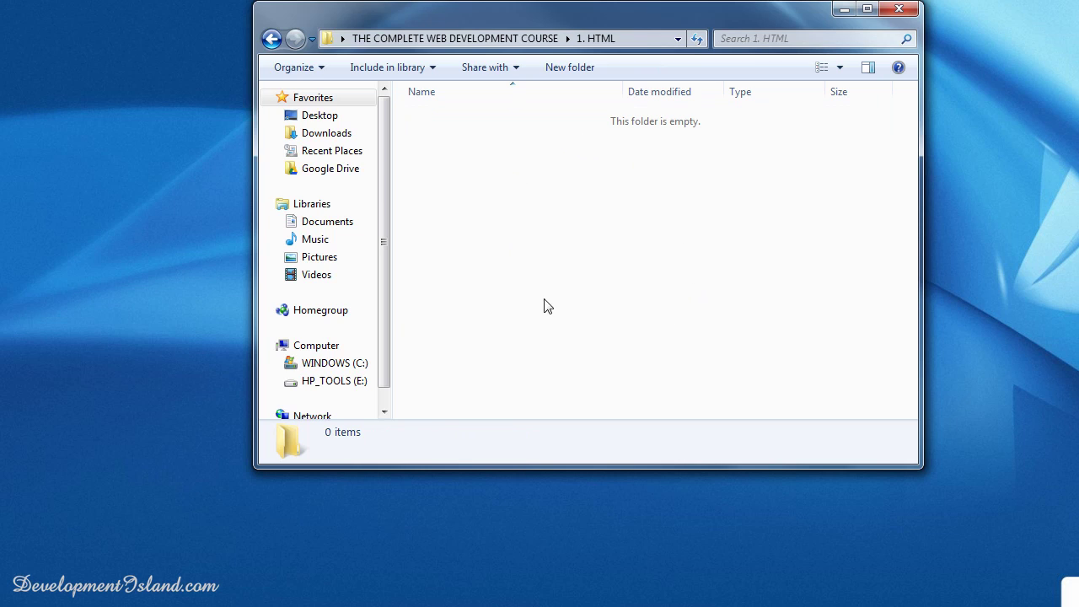
pyautogui.moveTo(694, 204)
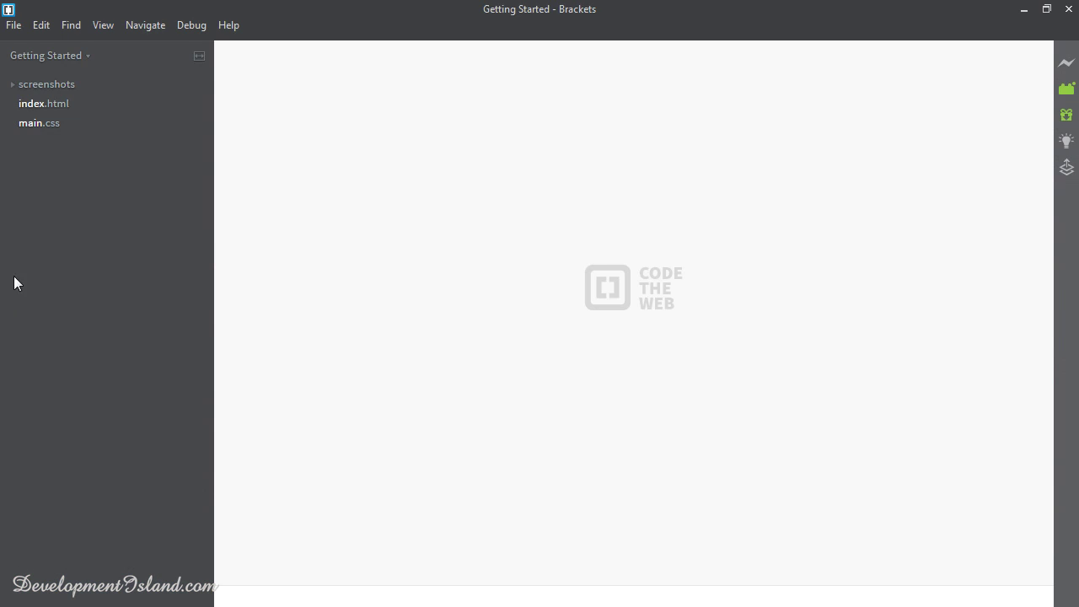
# Step: Create a new untitled file in Brackets and start Save As for it
pyautogui.click(13, 25)
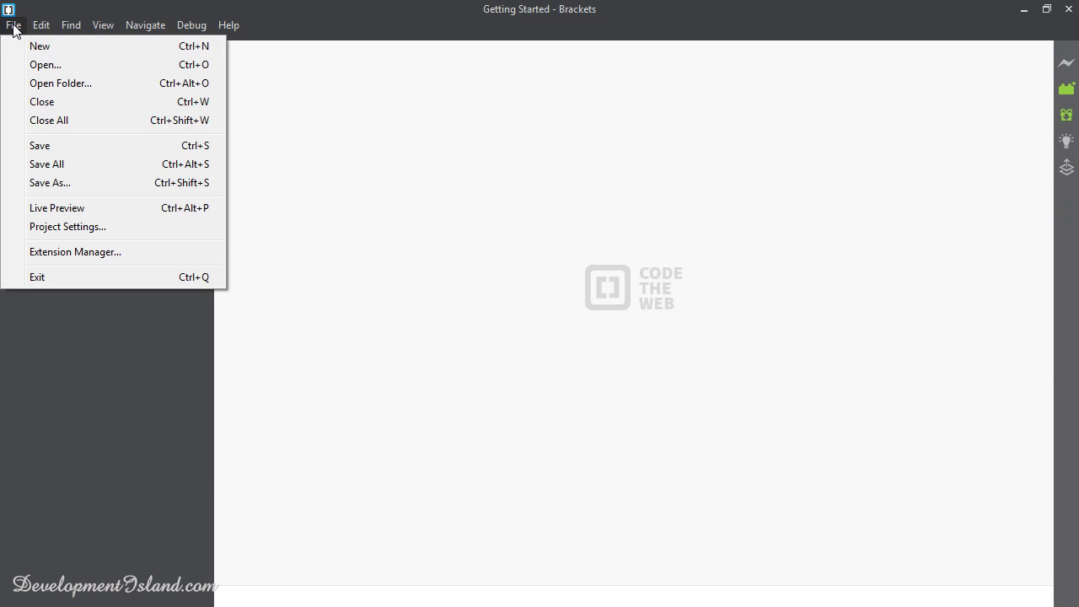
pyautogui.moveTo(41, 47)
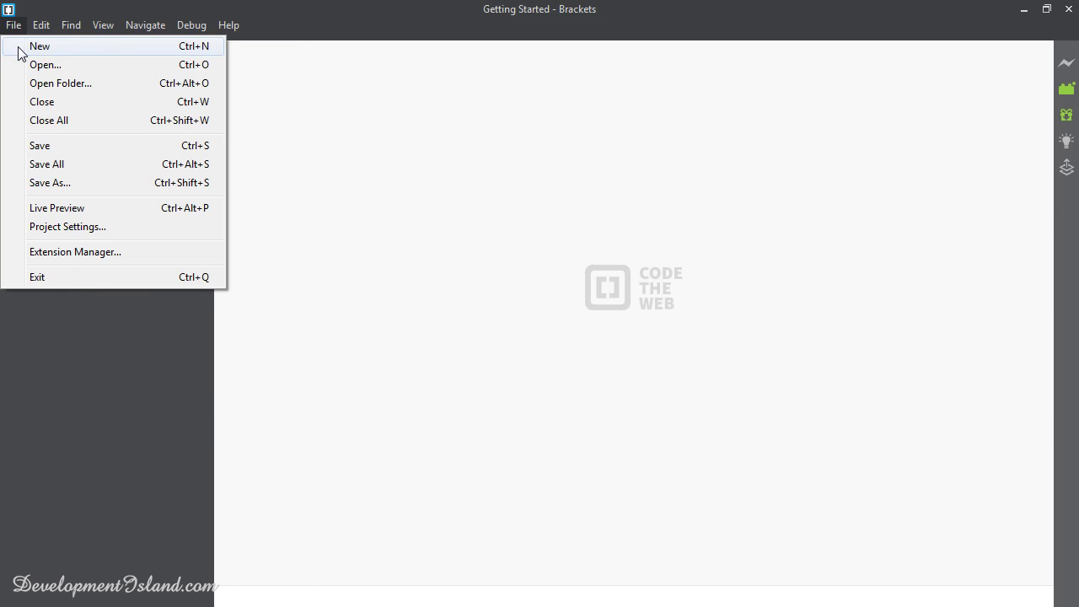
pyautogui.click(40, 46)
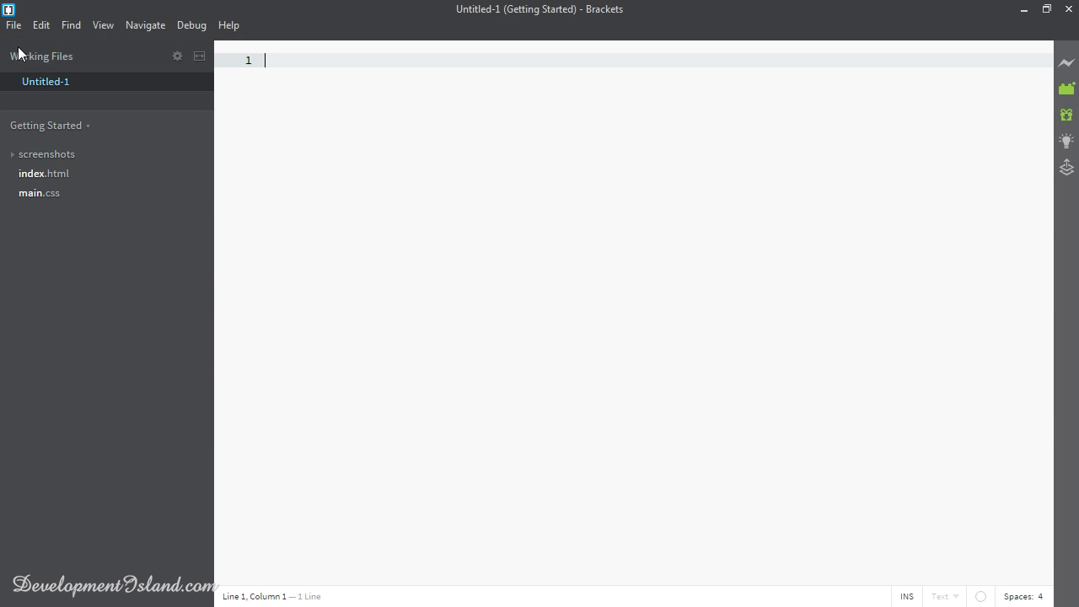
pyautogui.click(14, 25)
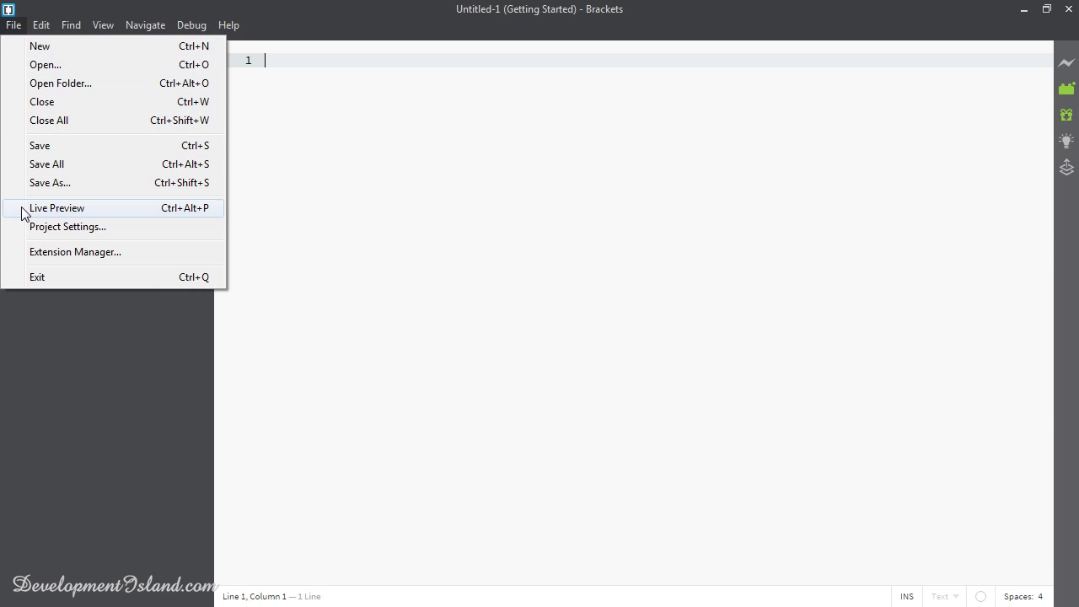
pyautogui.click(67, 226)
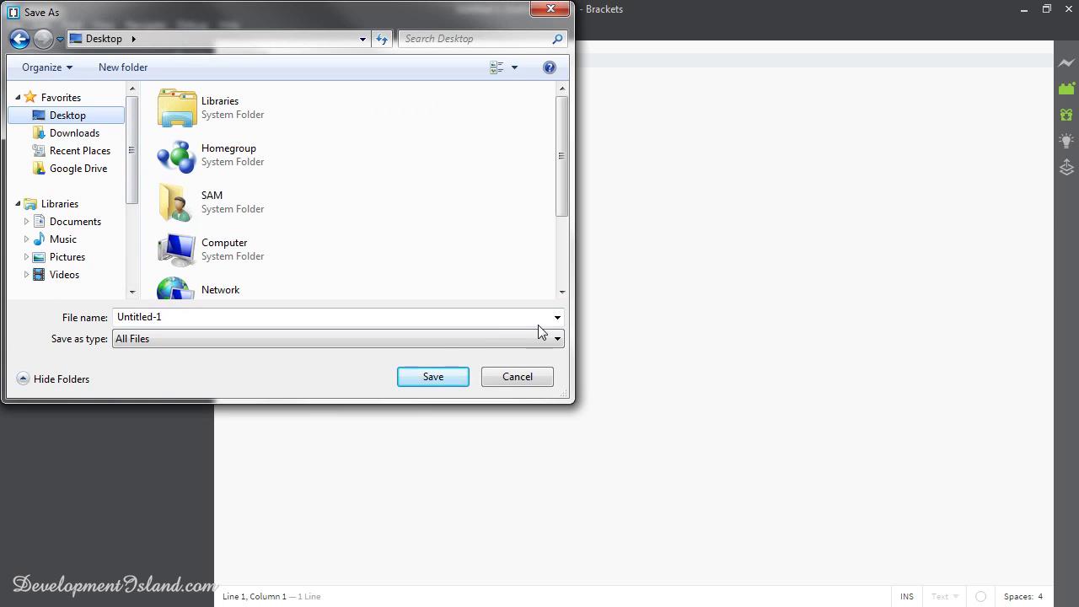
# Step: Save the file as 1. helloworld.html inside the course's 1. HTML folder
pyautogui.scroll(-3)
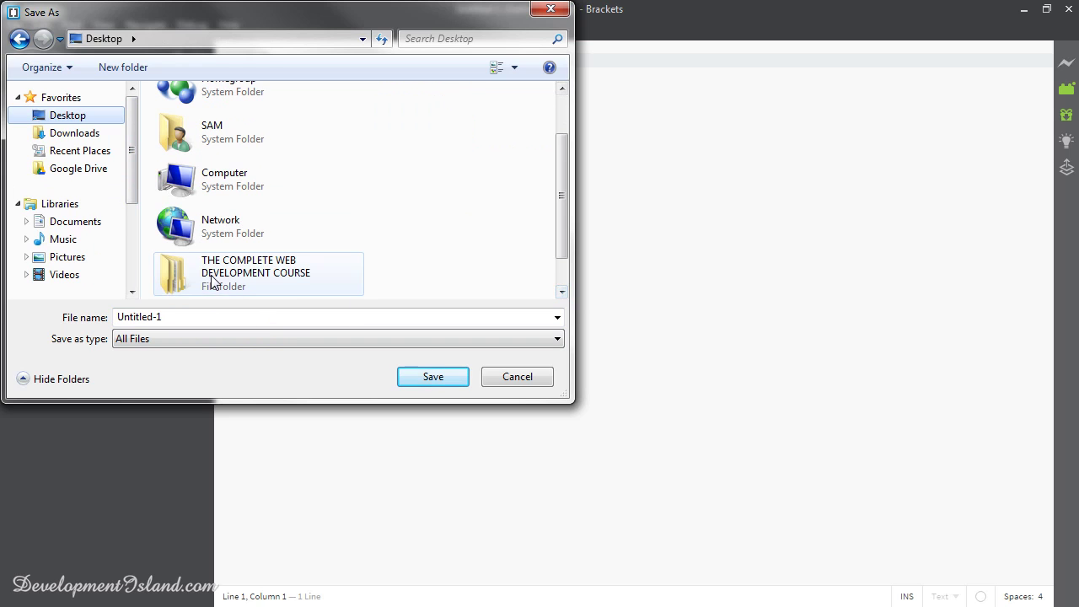
pyautogui.doubleClick(256, 274)
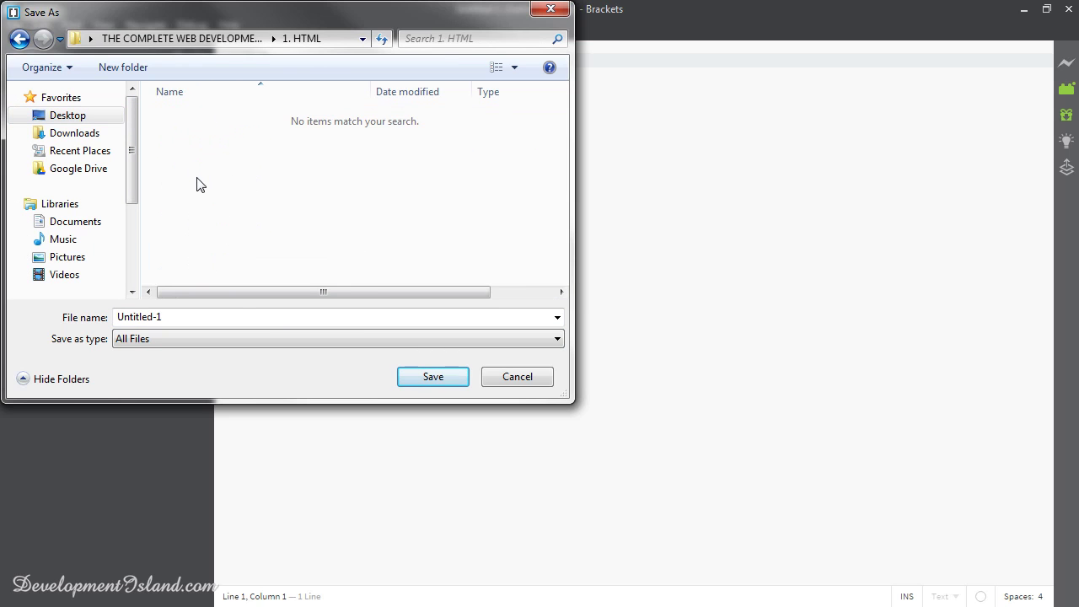
pyautogui.click(233, 316)
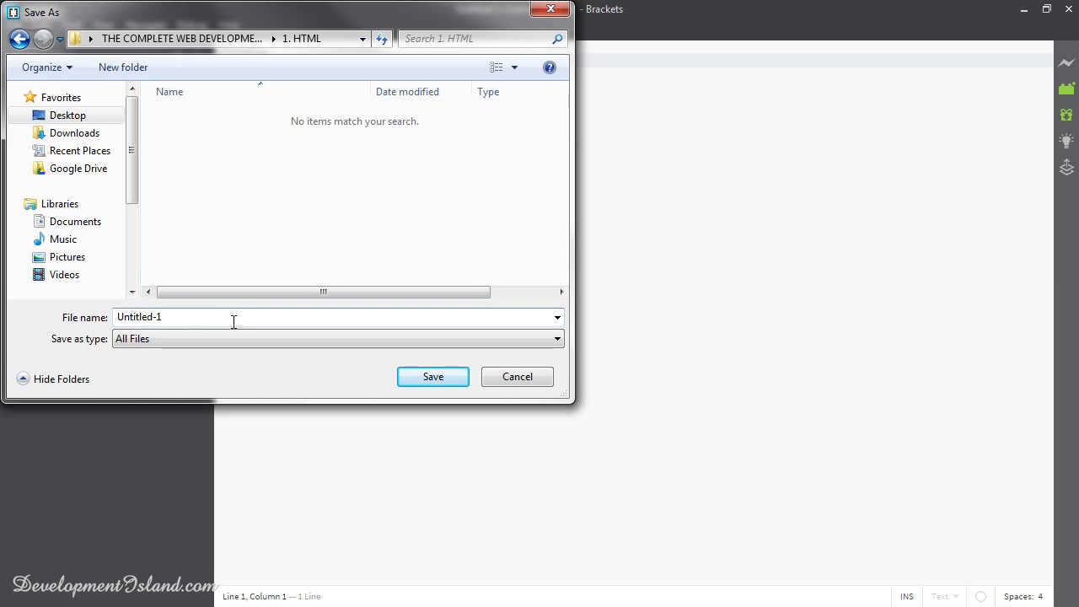
pyautogui.write('1.')
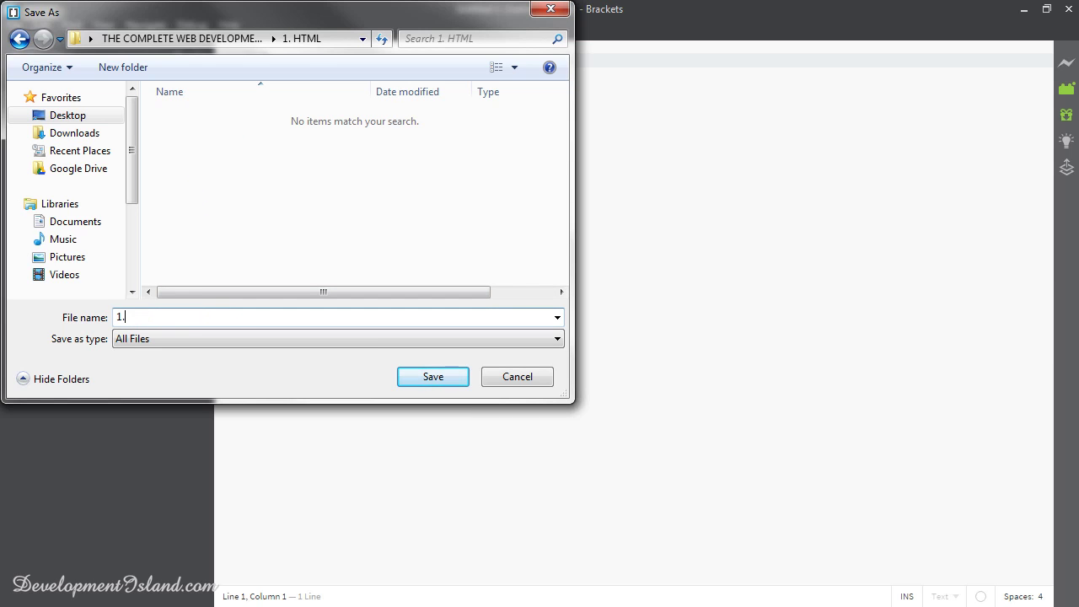
pyautogui.write('hellowo')
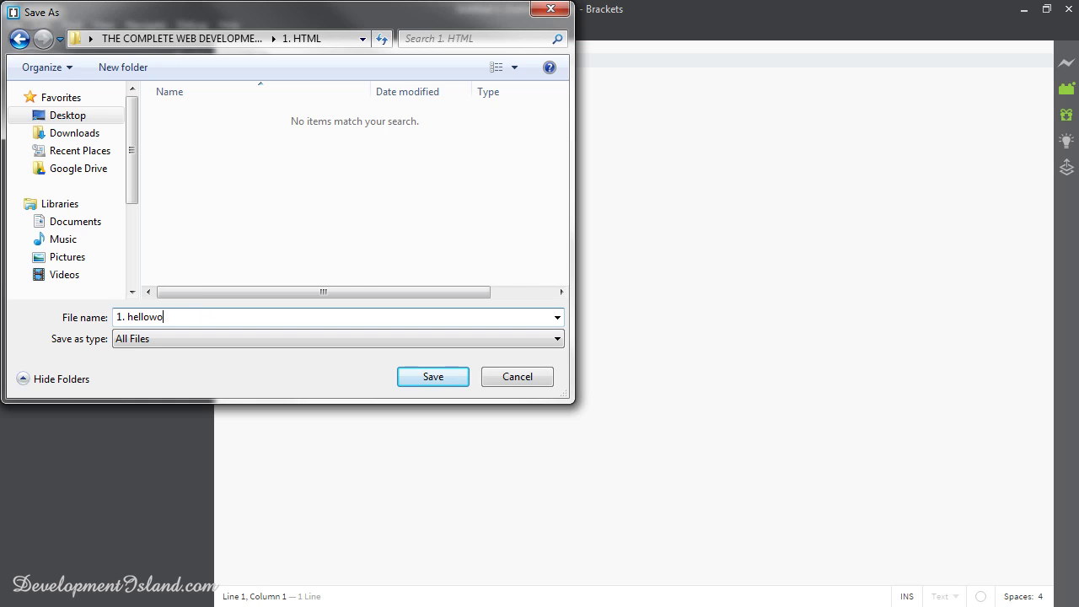
pyautogui.write('rld')
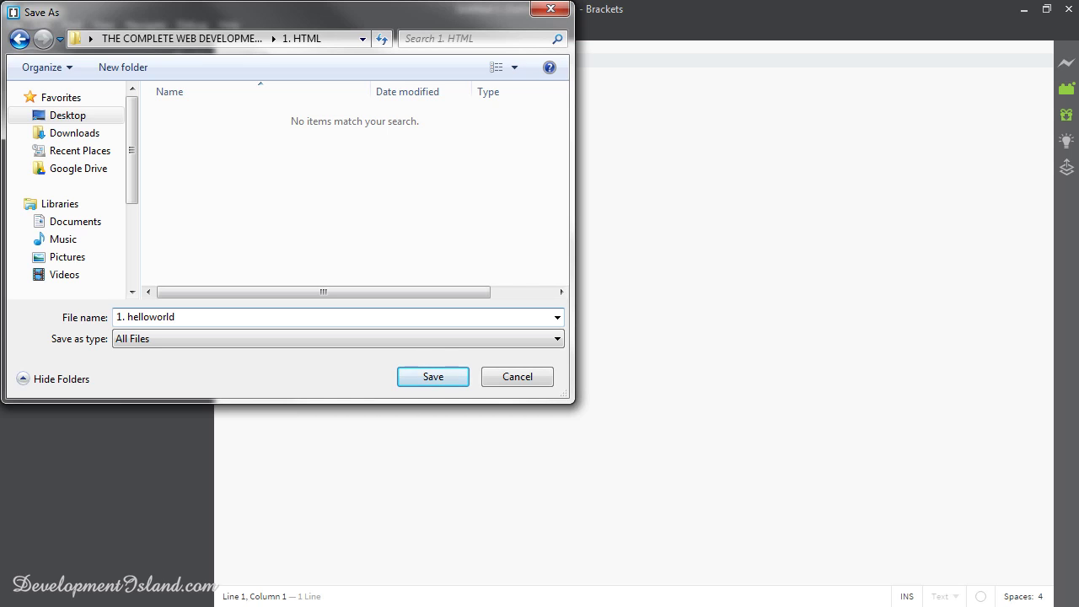
pyautogui.write('.html')
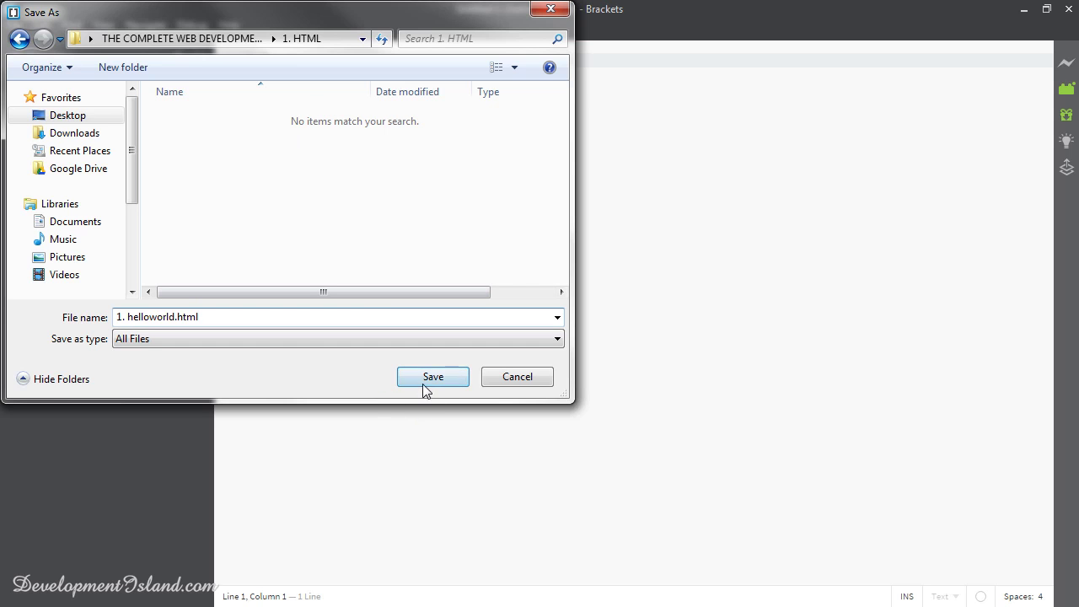
pyautogui.click(432, 376)
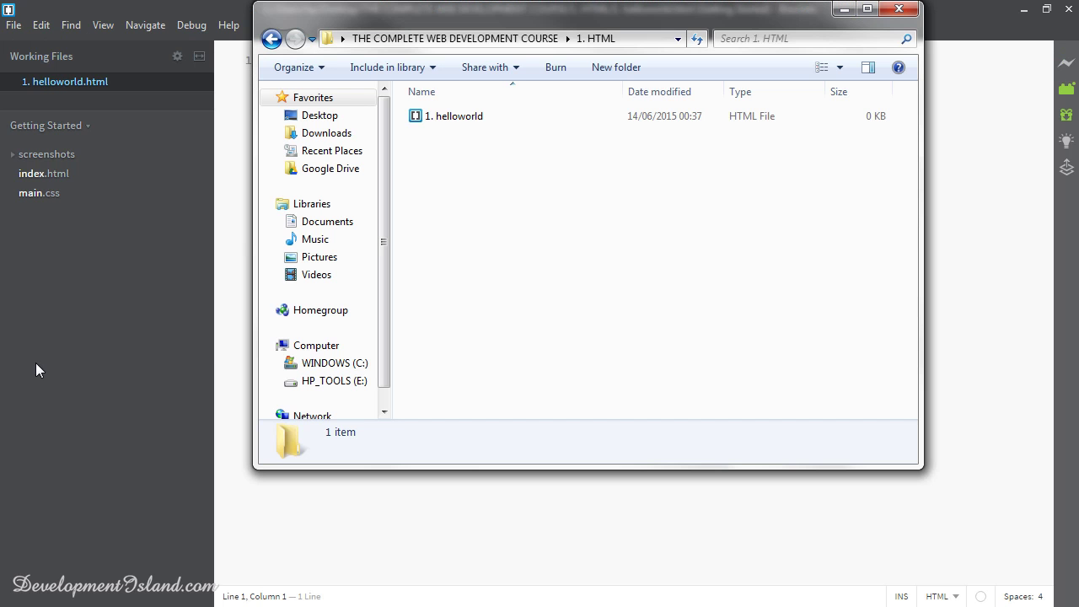
# Step: Open 1. helloworld.html from Explorer in Google Chrome, showing a blank page
pyautogui.rightClick(455, 115)
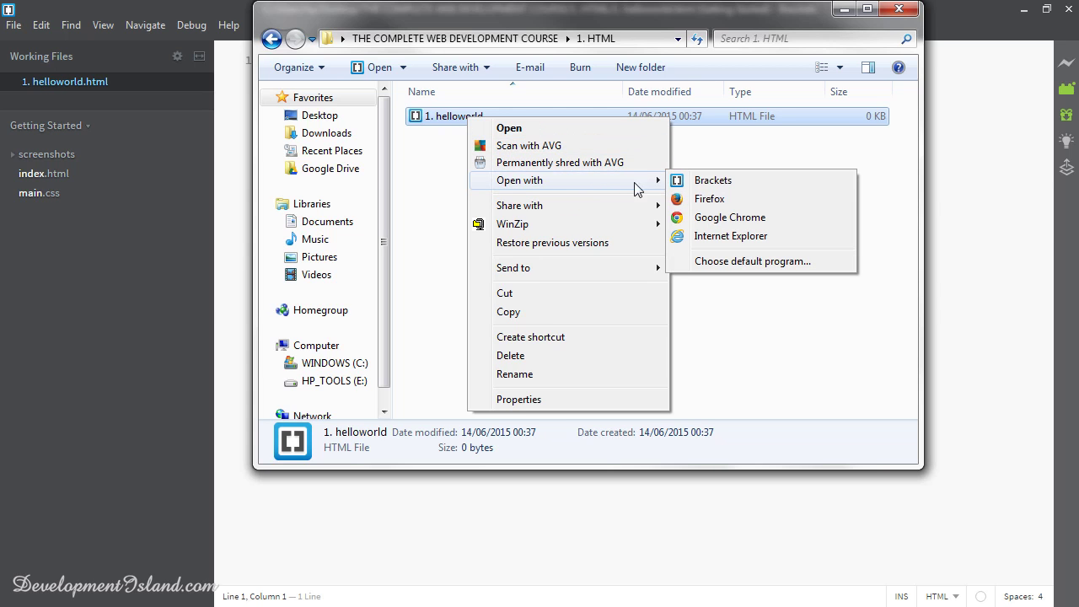
pyautogui.moveTo(728, 215)
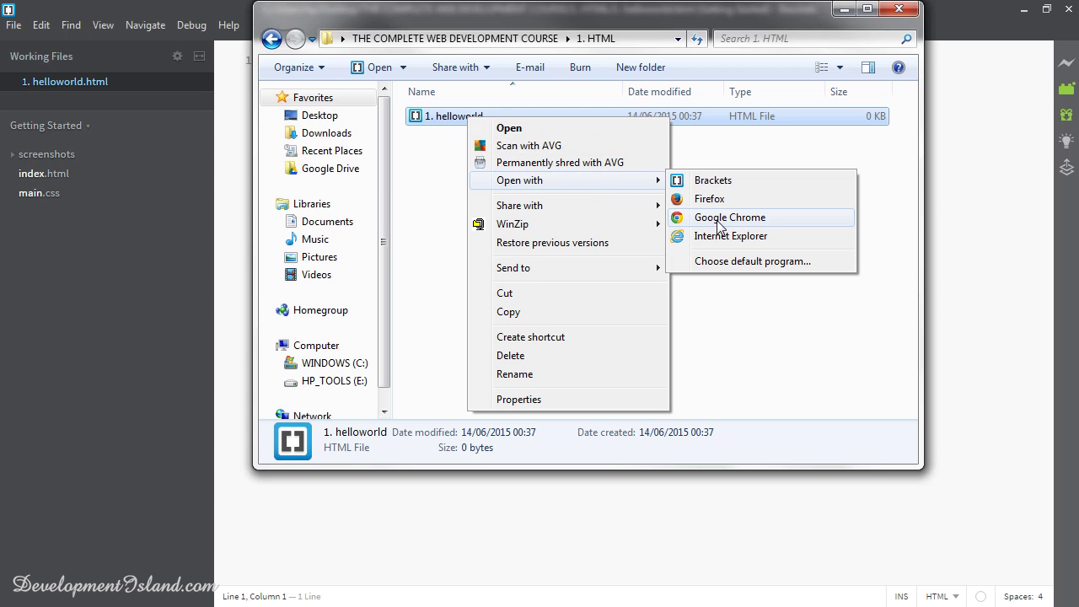
pyautogui.click(728, 216)
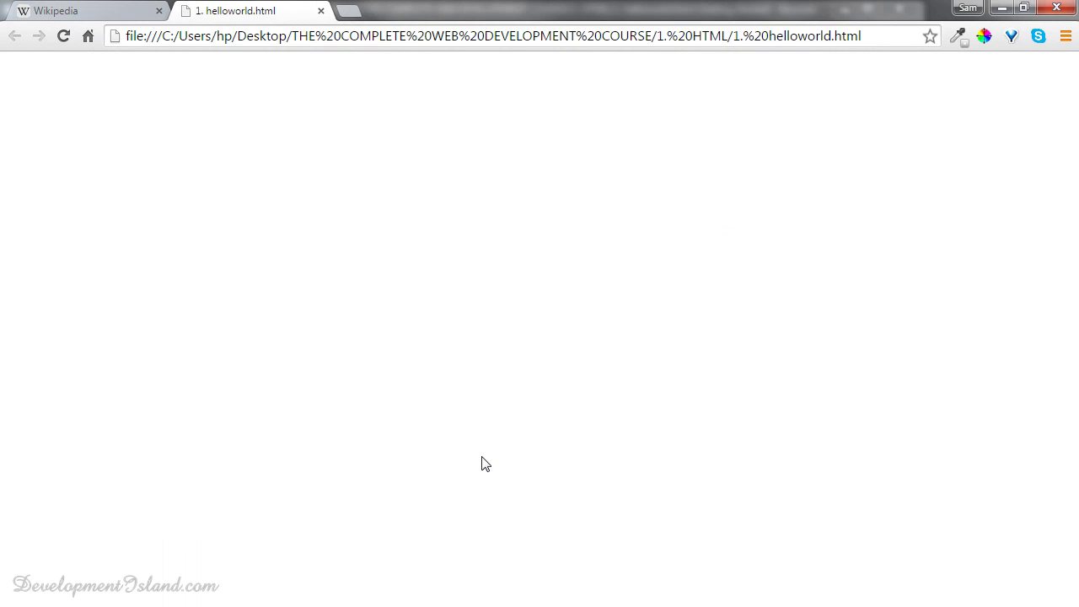
pyautogui.moveTo(495, 477)
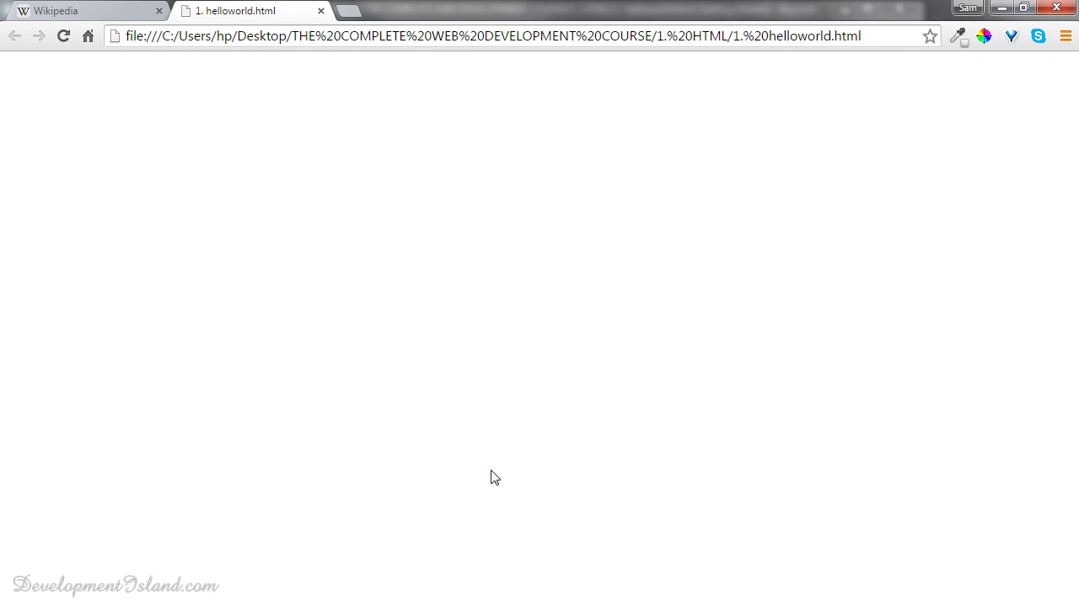
# Step: Switch back to the Wikipedia tab with its DevTools element tree
pyautogui.click(81, 11)
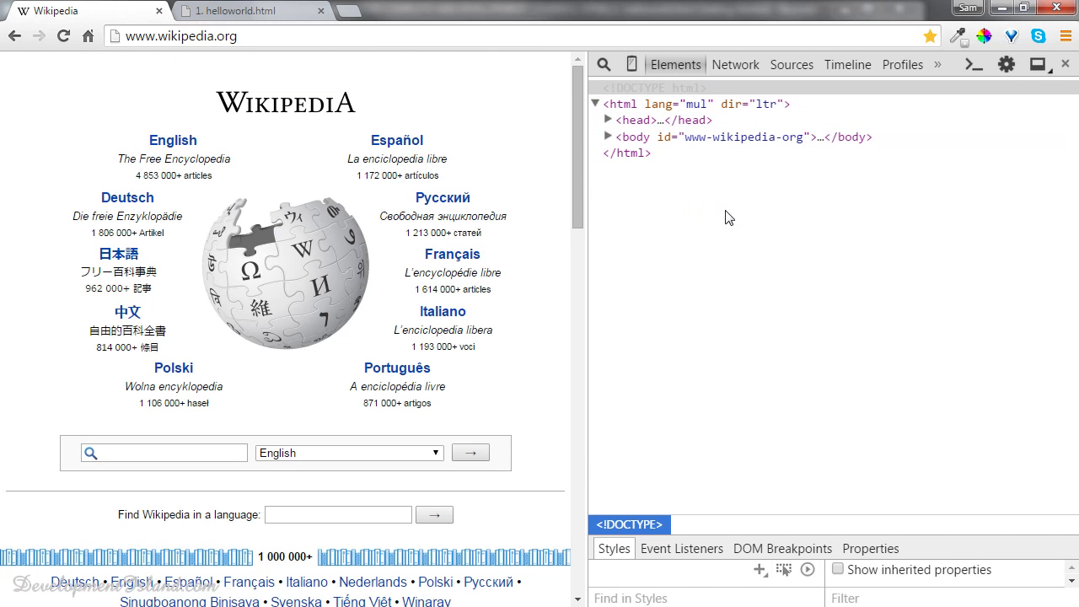
pyautogui.moveTo(469, 171)
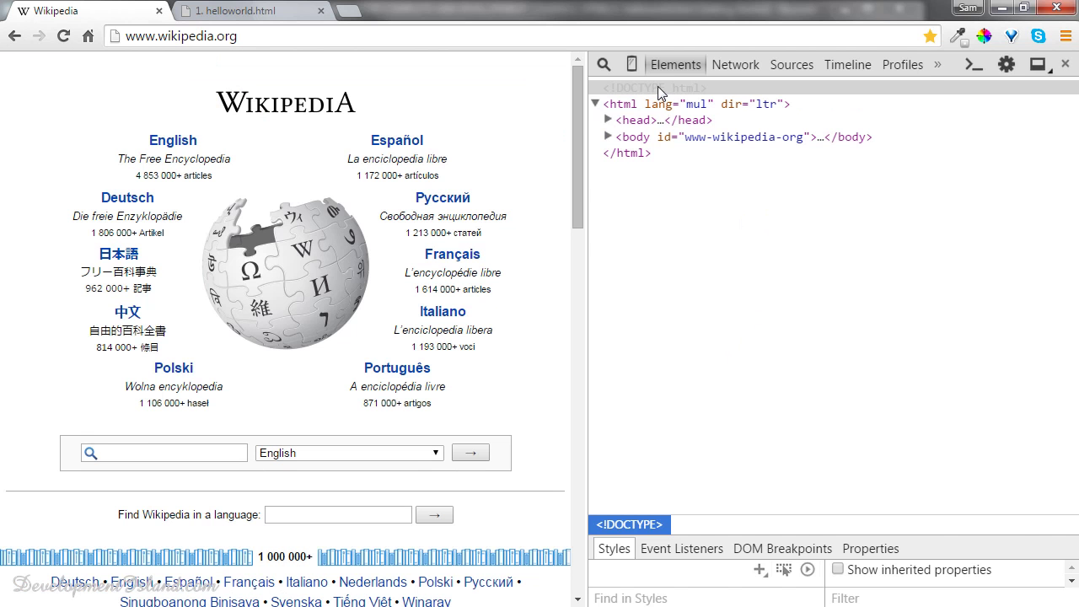
pyautogui.moveTo(624, 104)
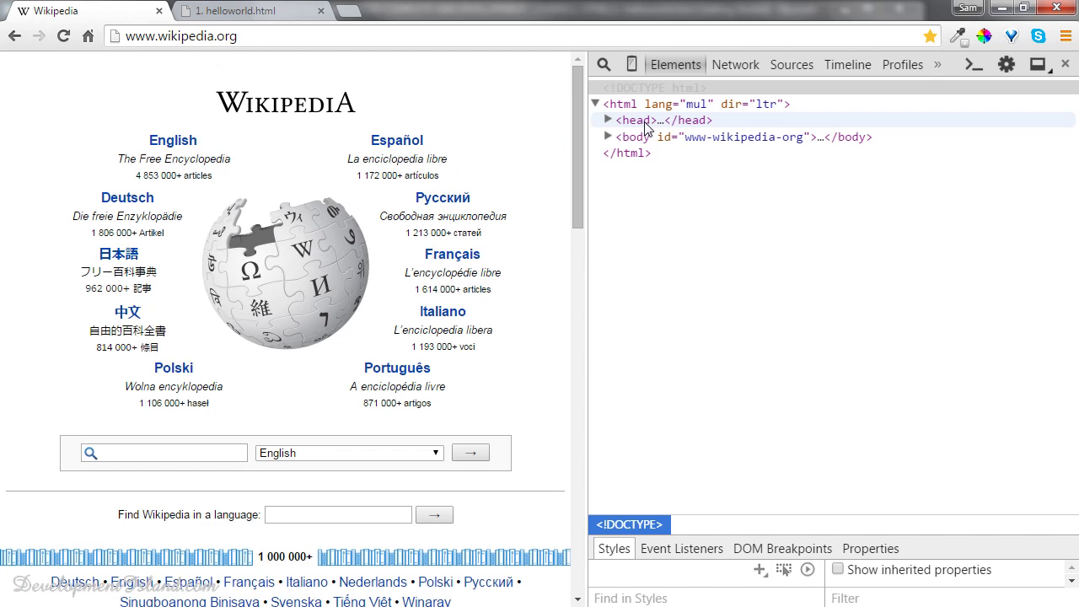
pyautogui.moveTo(671, 133)
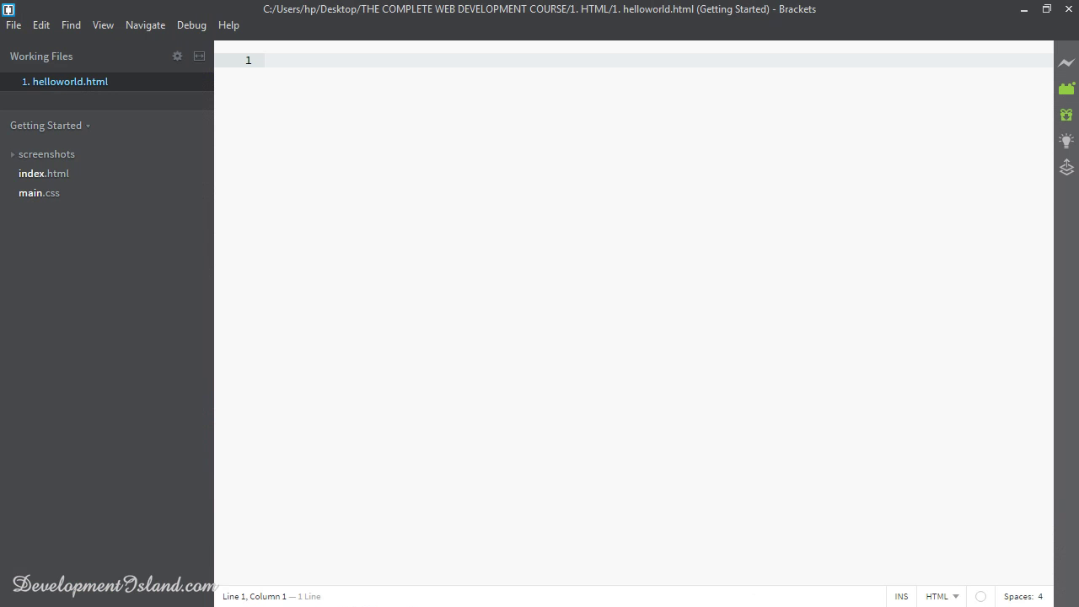
# Step: Write <!DOCTYPE html> as the first line of helloworld.html
pyautogui.write('<')
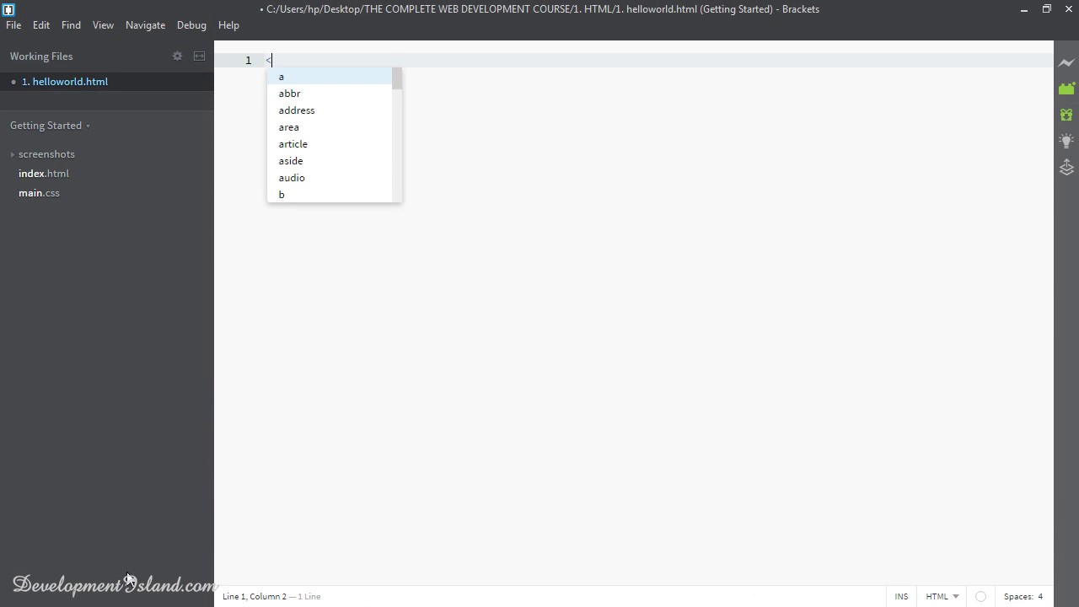
pyautogui.write('!')
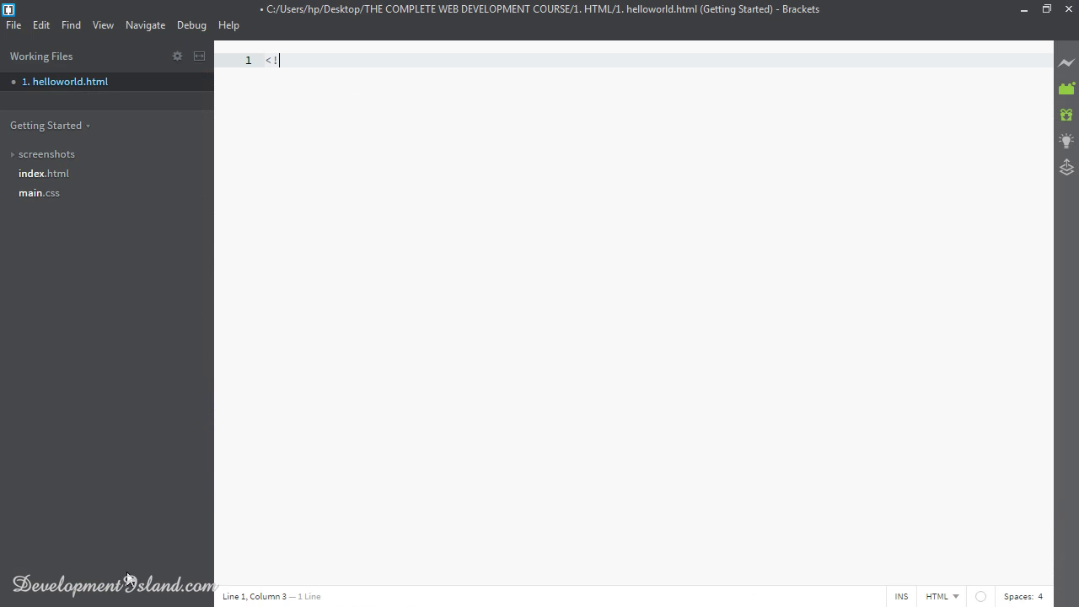
pyautogui.write('DOC')
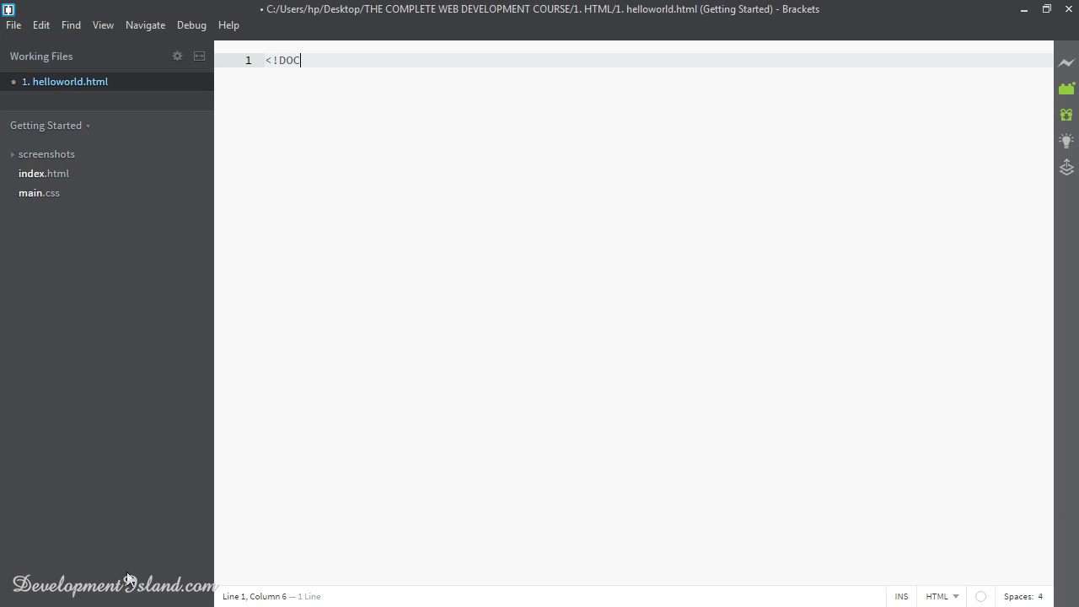
pyautogui.write('TYPE')
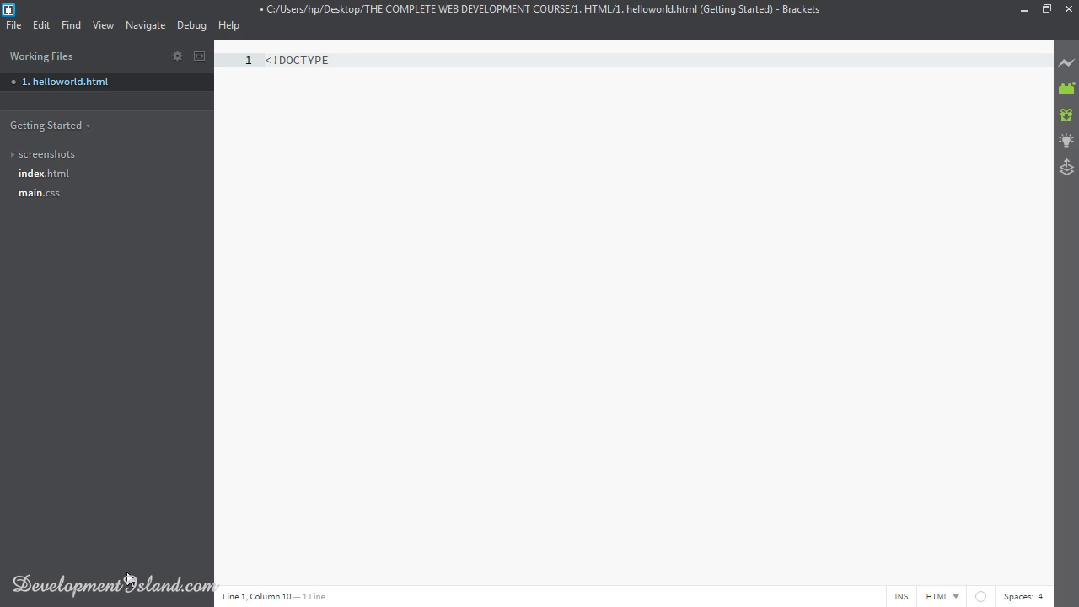
pyautogui.write('html')
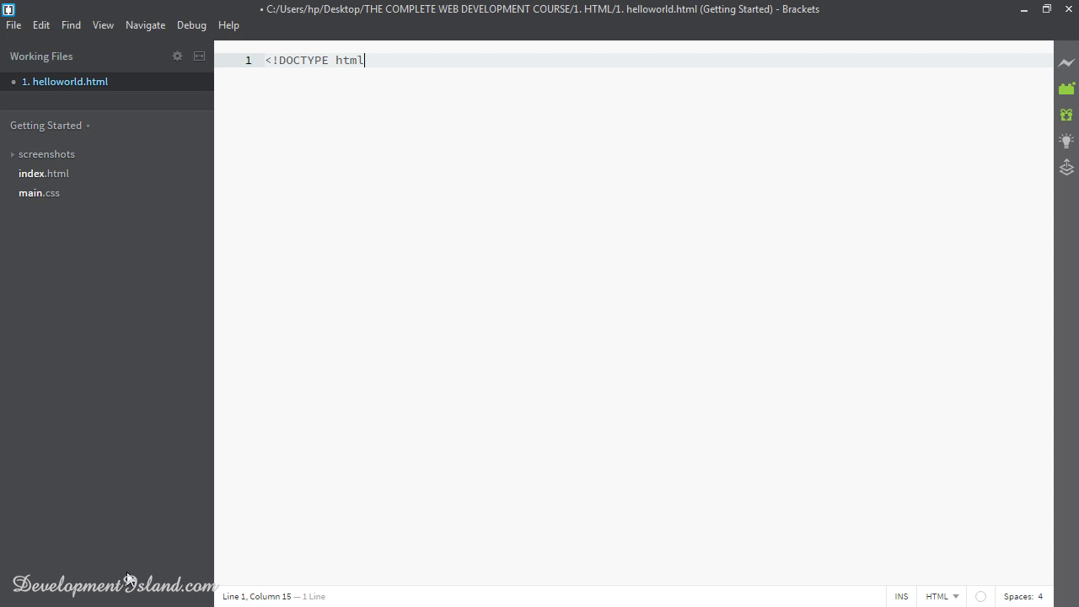
pyautogui.write('>')
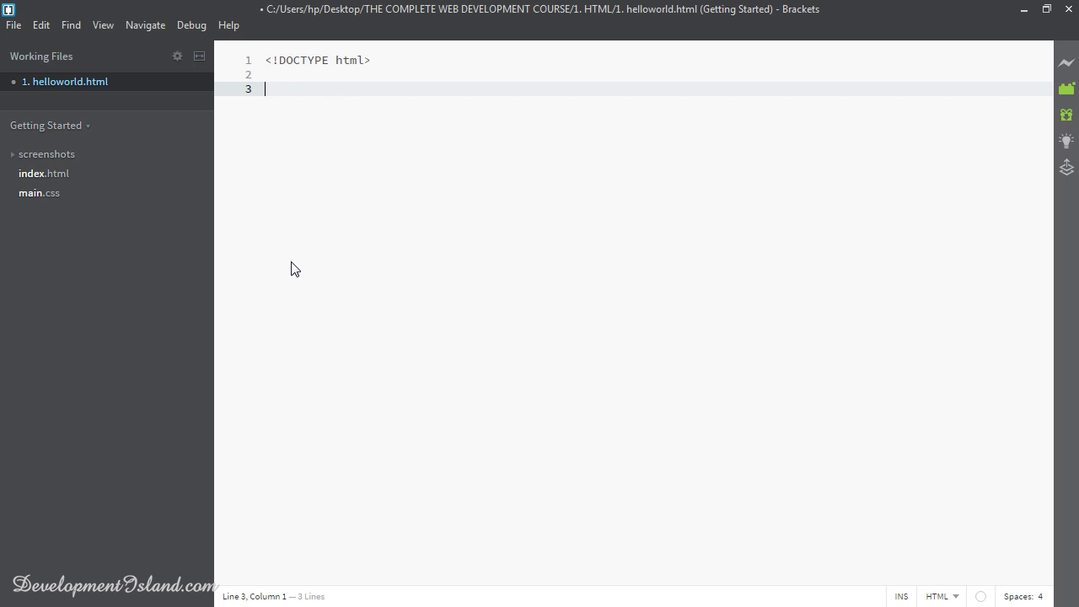
# Step: Add an <html> element enclosing empty <head> and <body> elements below the doctype
pyautogui.write('<html>')
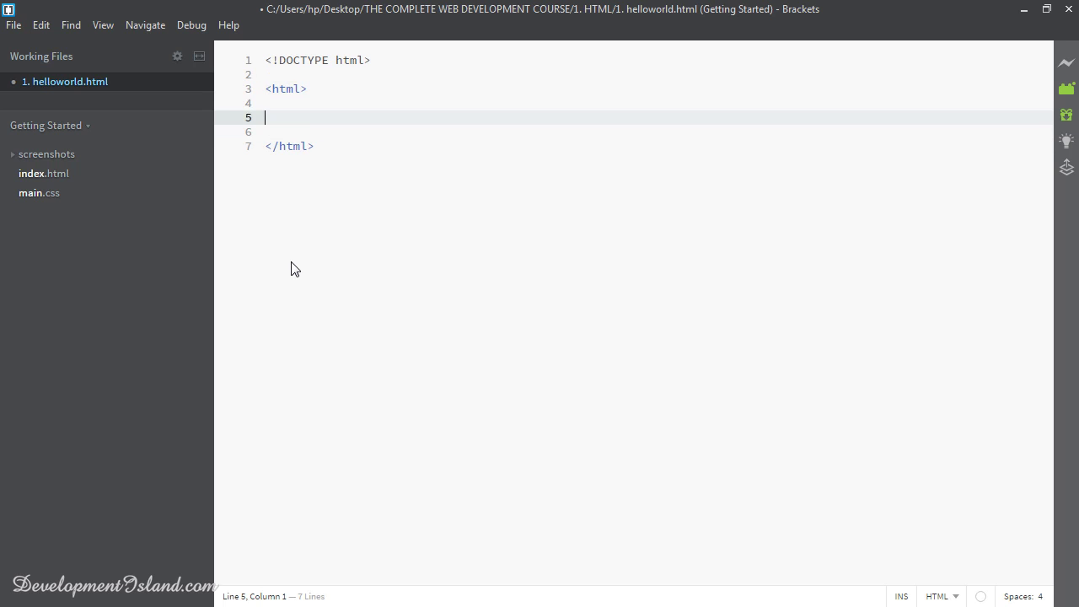
pyautogui.write('<')
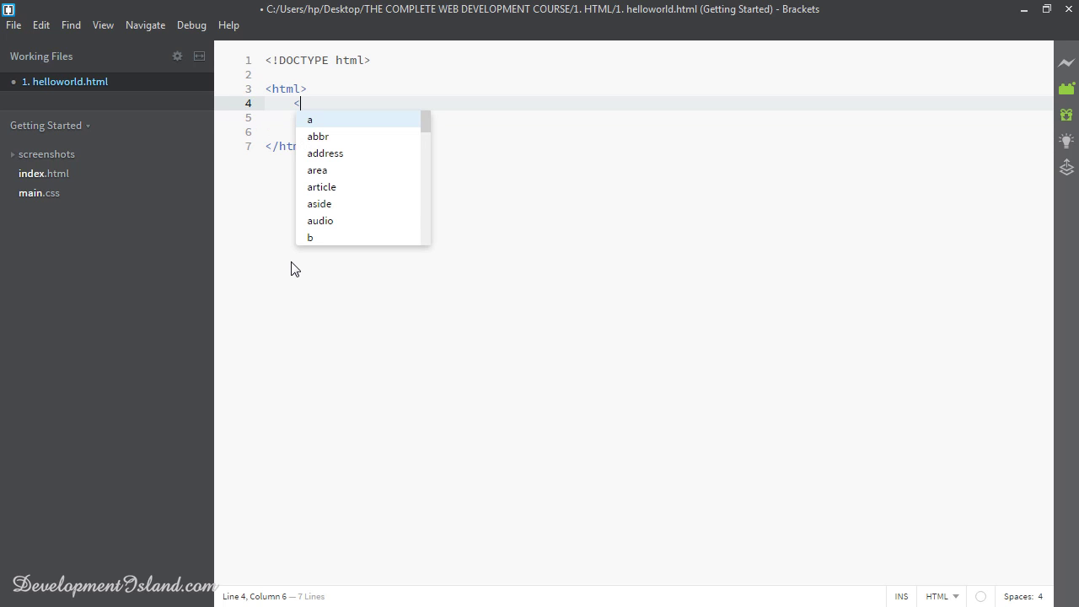
pyautogui.write('head')
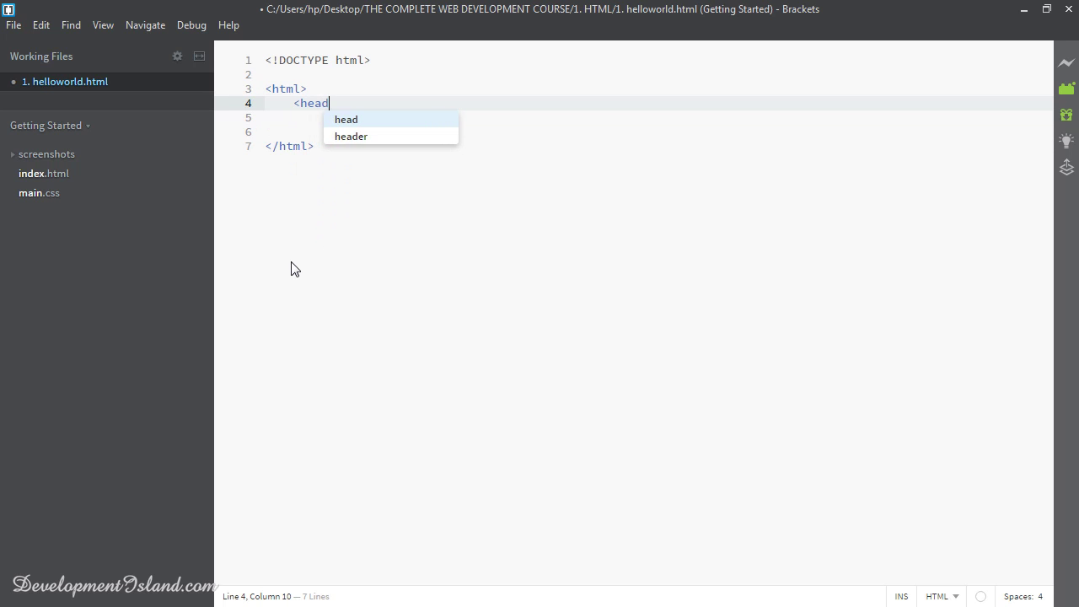
pyautogui.press('Enter')
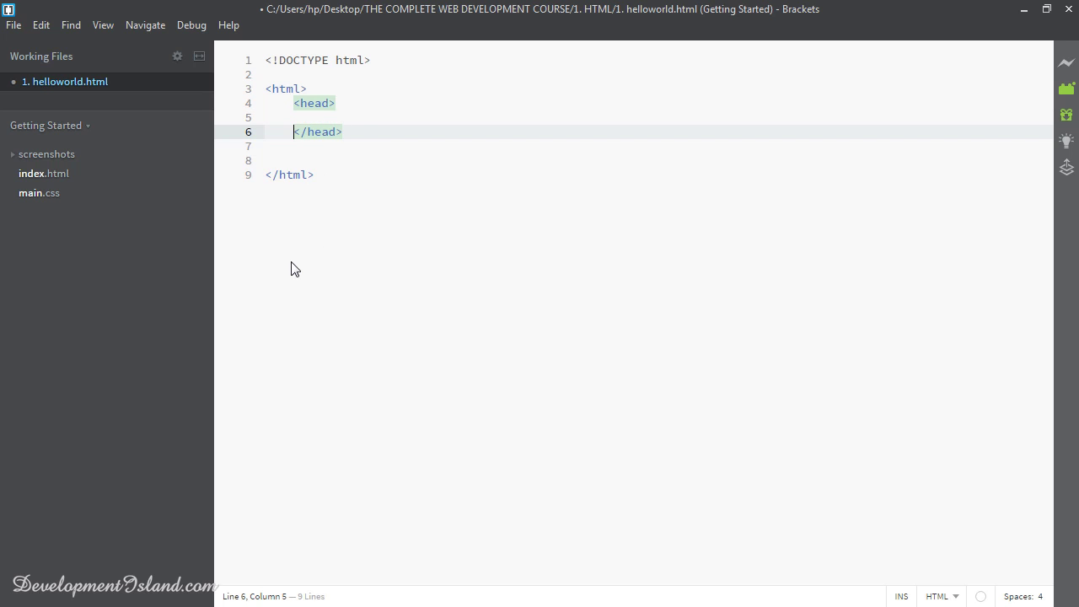
pyautogui.press('Enter')
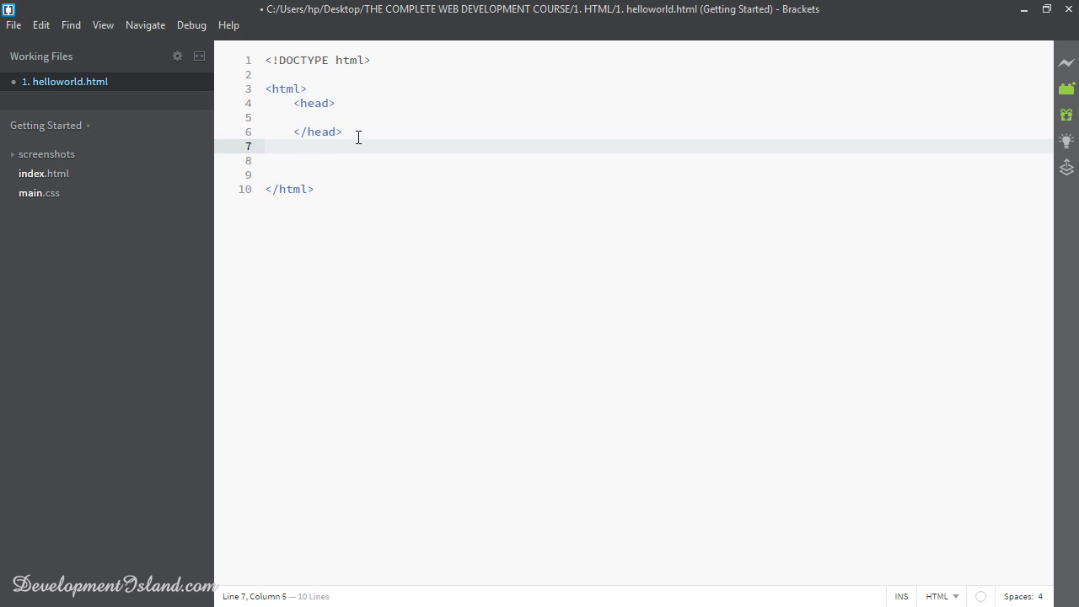
pyautogui.write('<body>')
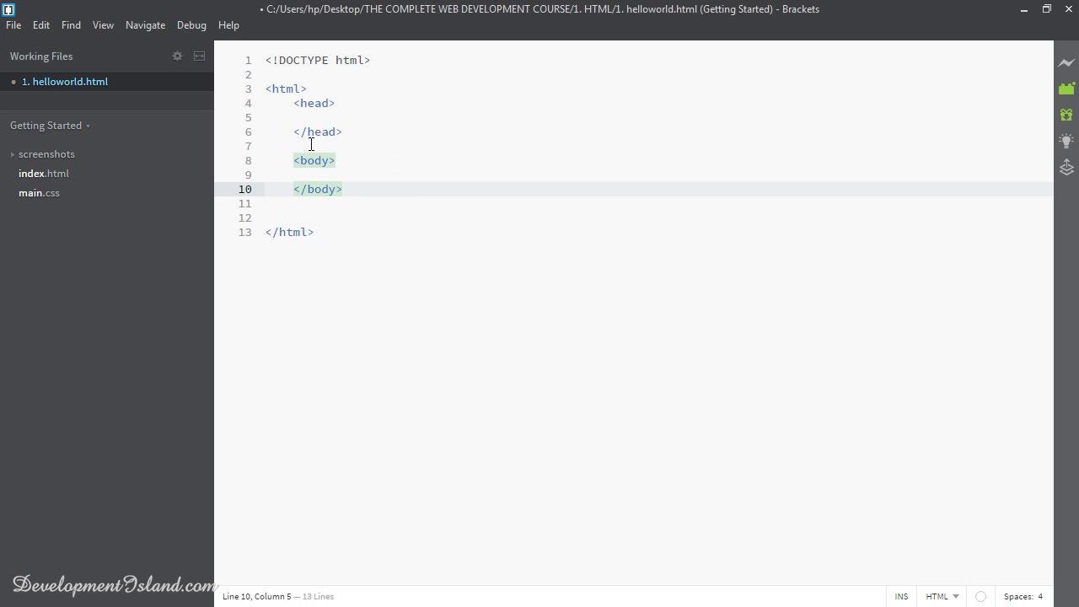
pyautogui.click(300, 118)
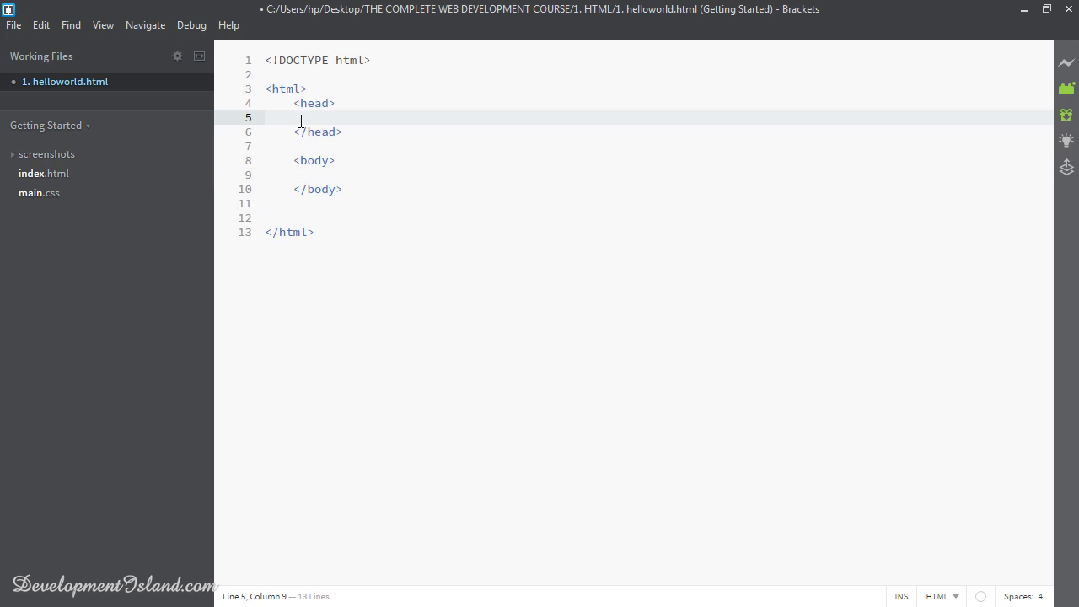
# Step: Add <meta charset="utf-8"> inside the head
pyautogui.write('<meta')
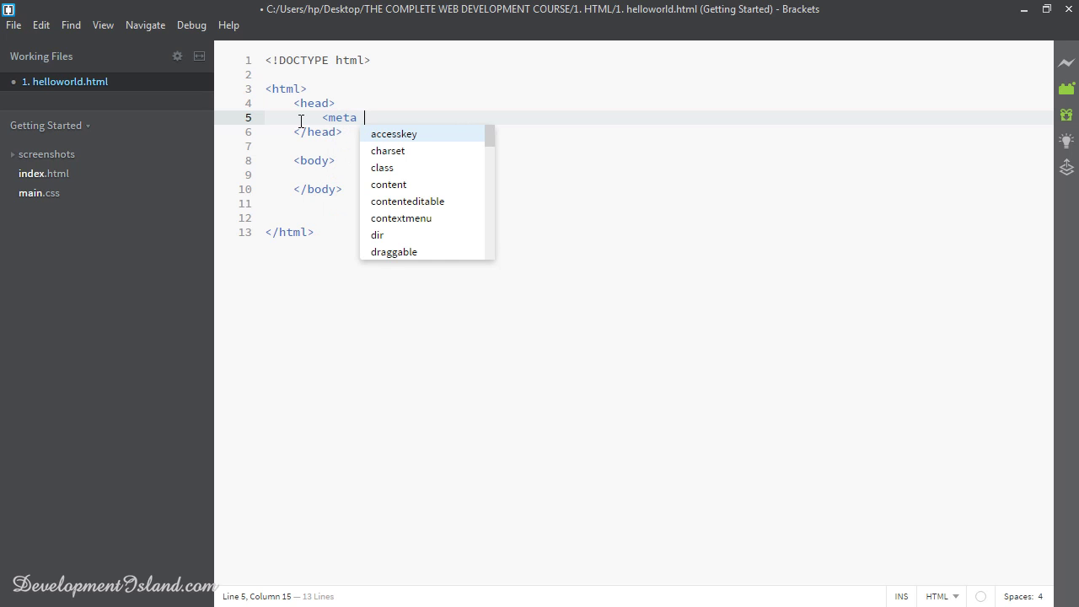
pyautogui.write('charset=""')
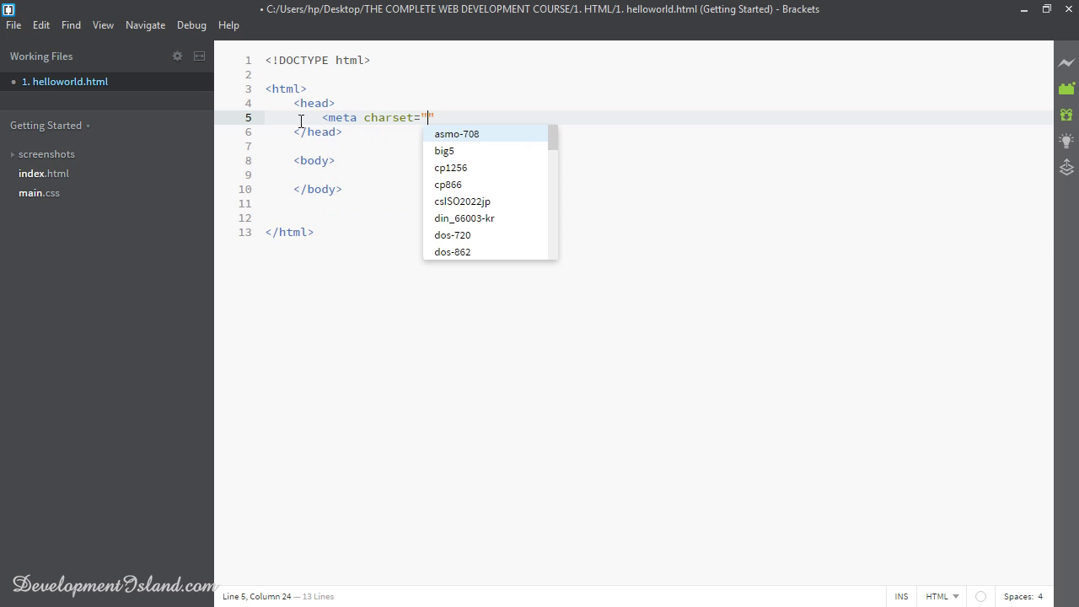
pyautogui.write('utf-8')
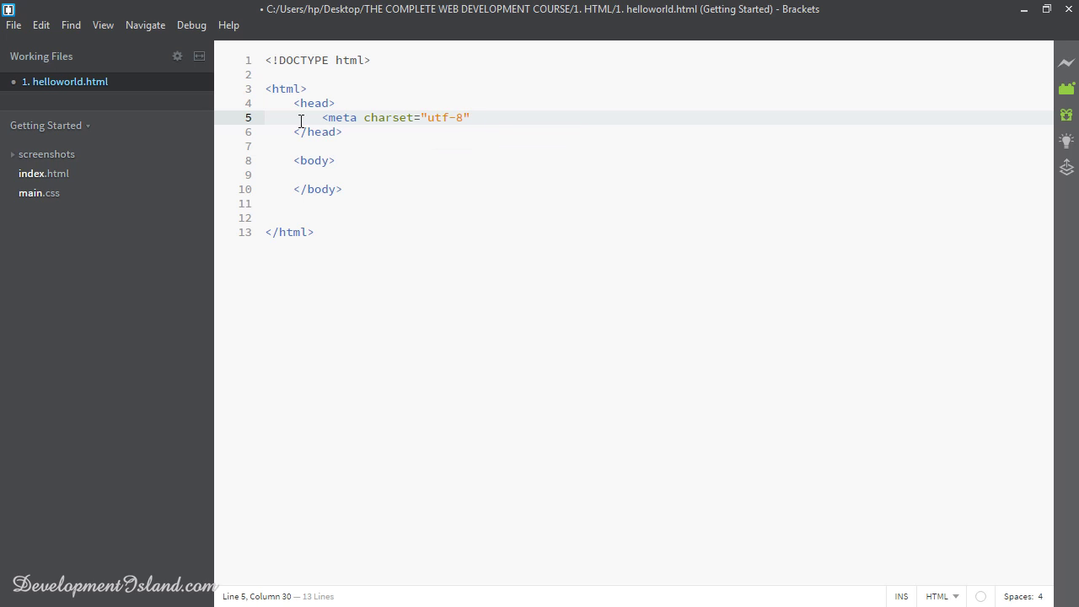
pyautogui.write('>')
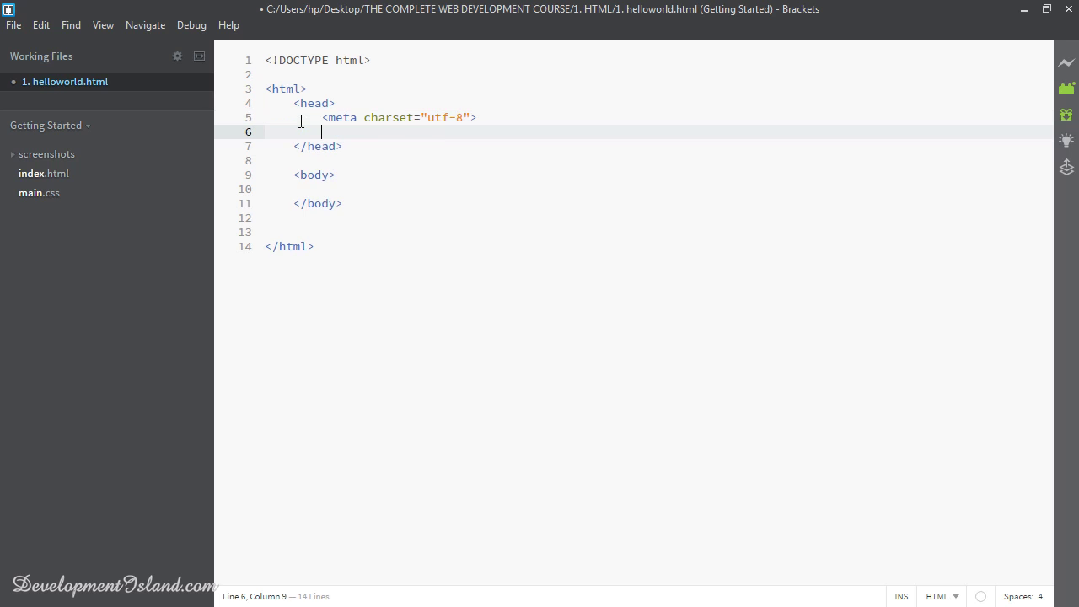
# Step: Add <title>my first webpage</title> below the meta tag
pyautogui.write('<')
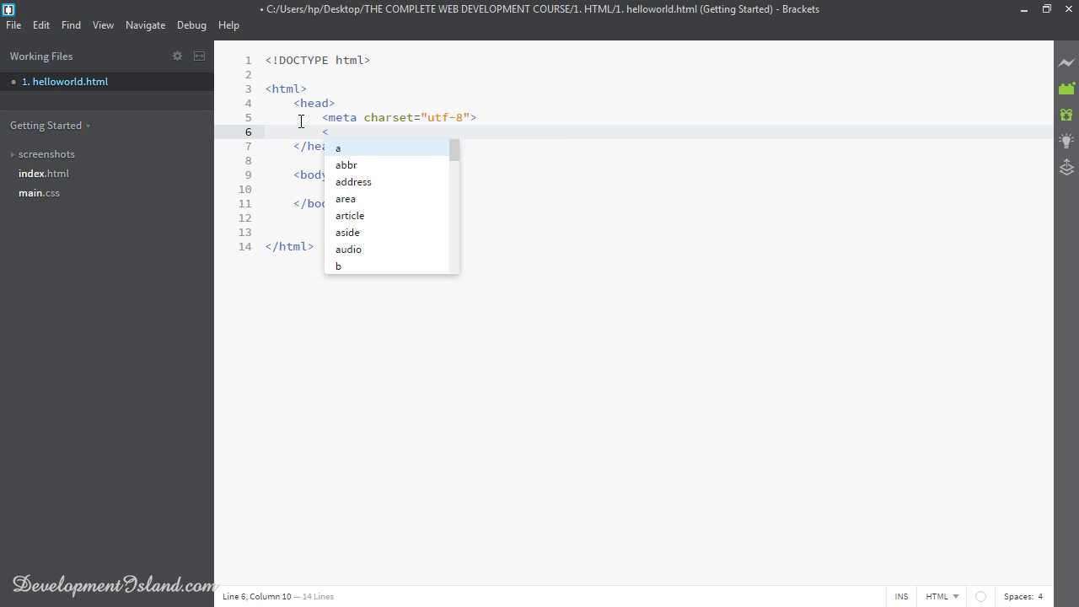
pyautogui.write('title></title>')
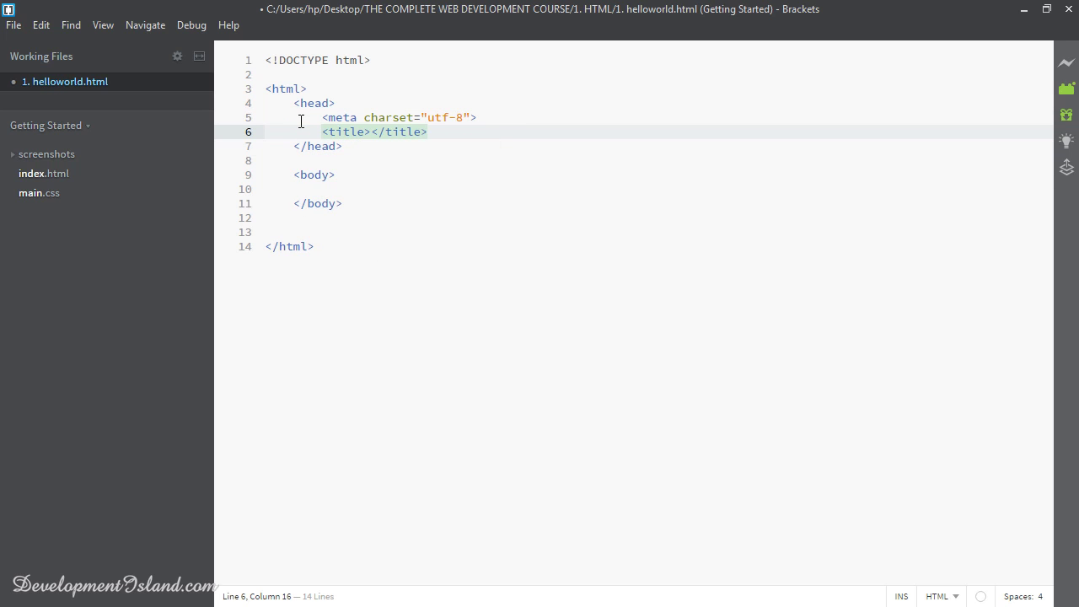
pyautogui.write('my first webpage')
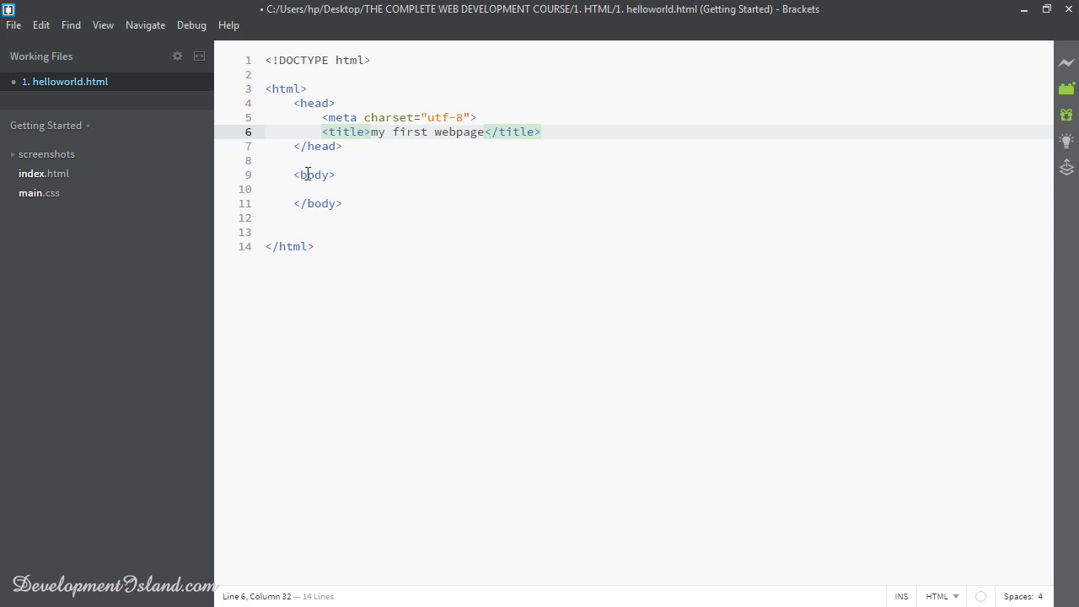
pyautogui.click(320, 189)
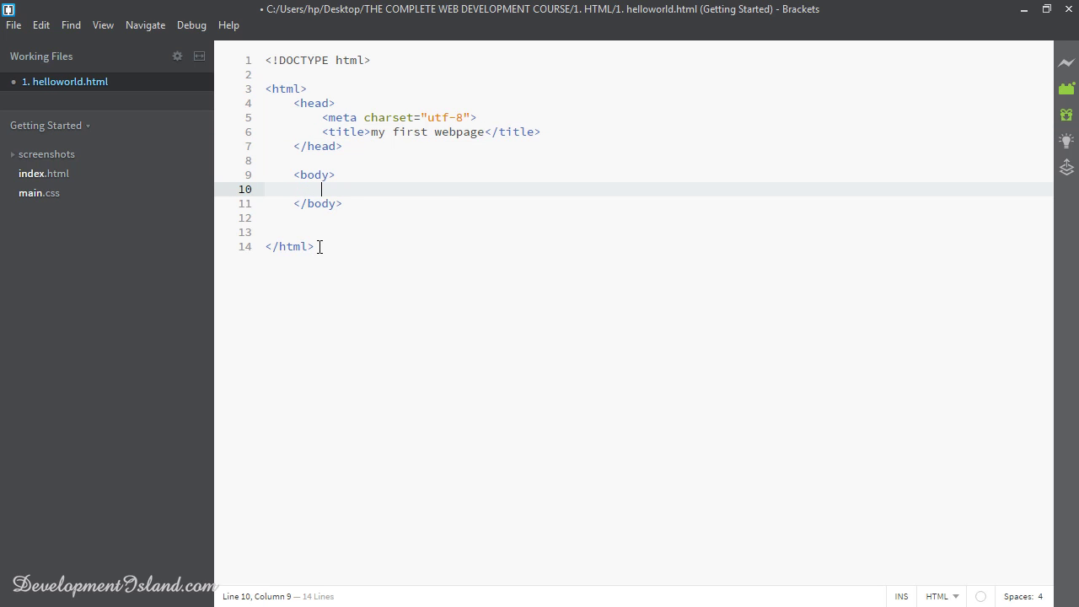
# Step: Add a <p> paragraph reading Hello World! inside the body
pyautogui.write('<')
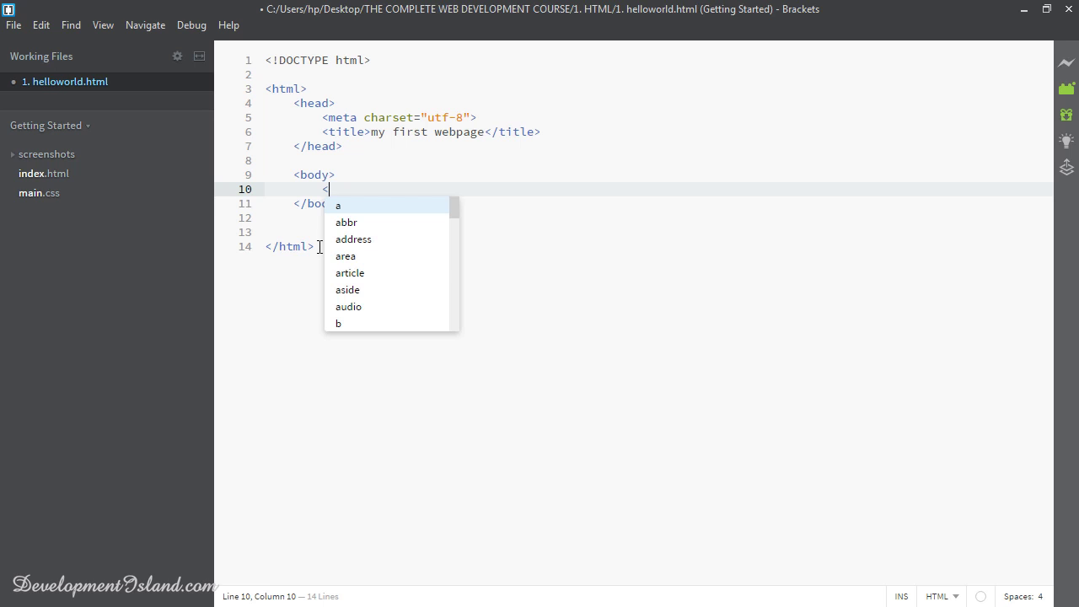
pyautogui.write('p></p>')
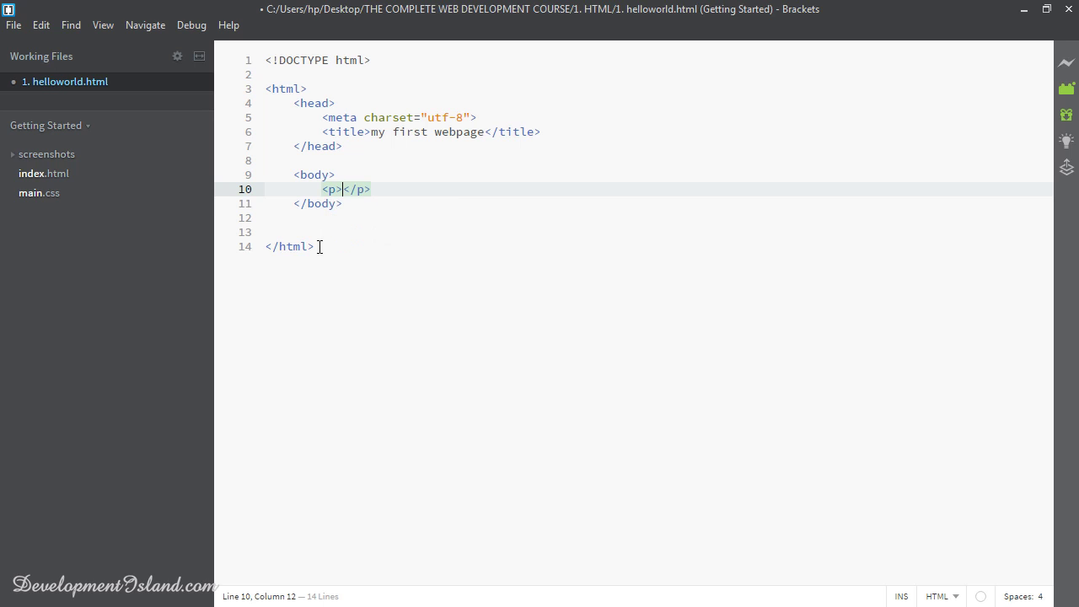
pyautogui.write('Hello Wor')
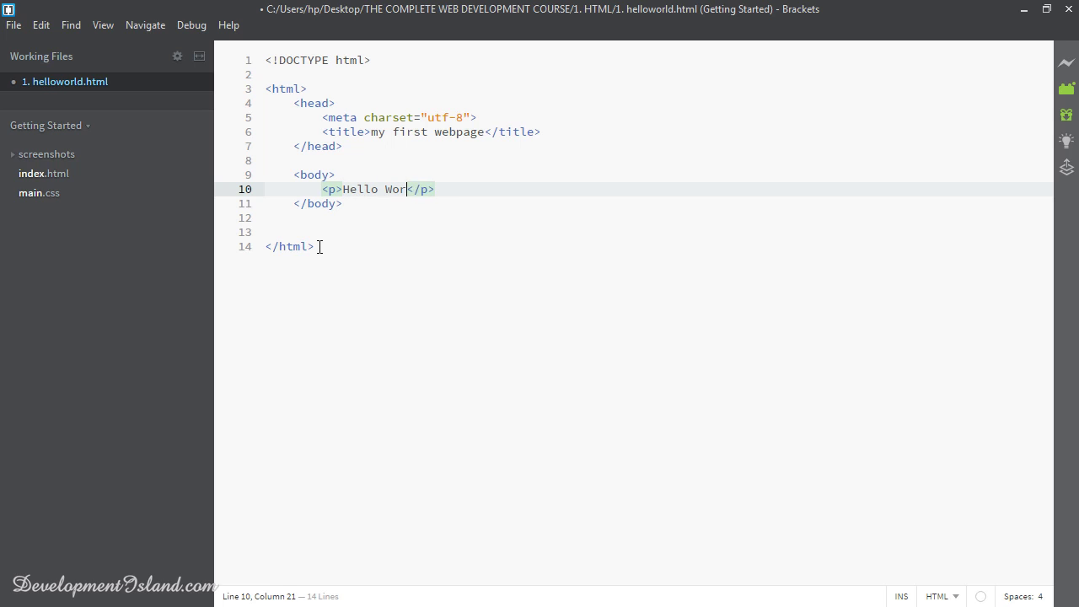
pyautogui.write('ld!')
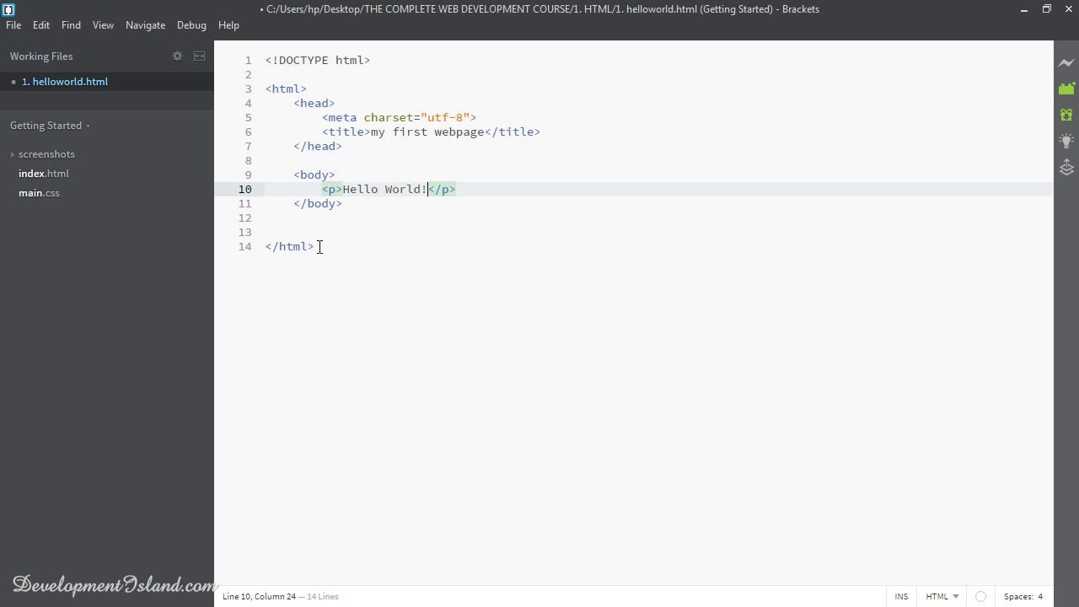
pyautogui.click(14, 26)
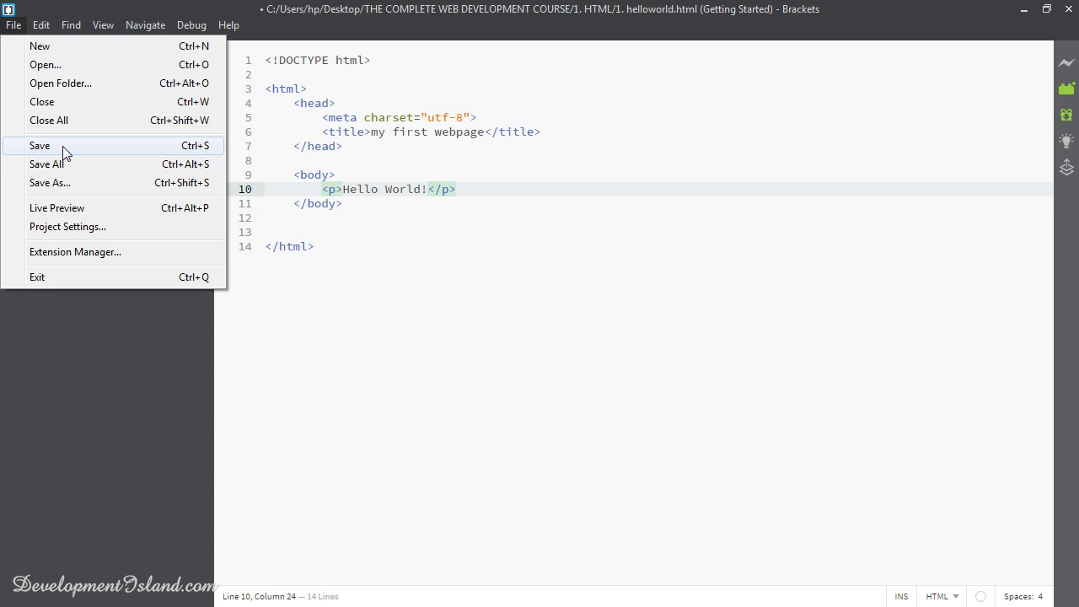
pyautogui.moveTo(187, 150)
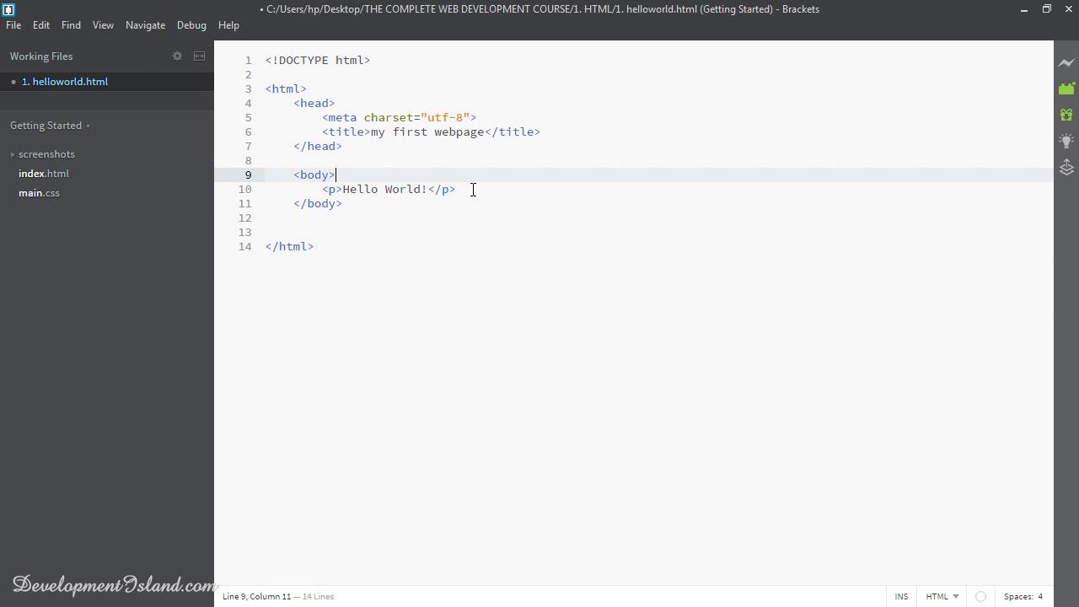
# Step: Save helloworld.html with Ctrl+S, leaving no unsaved changes
pyautogui.press('ctrl+s')
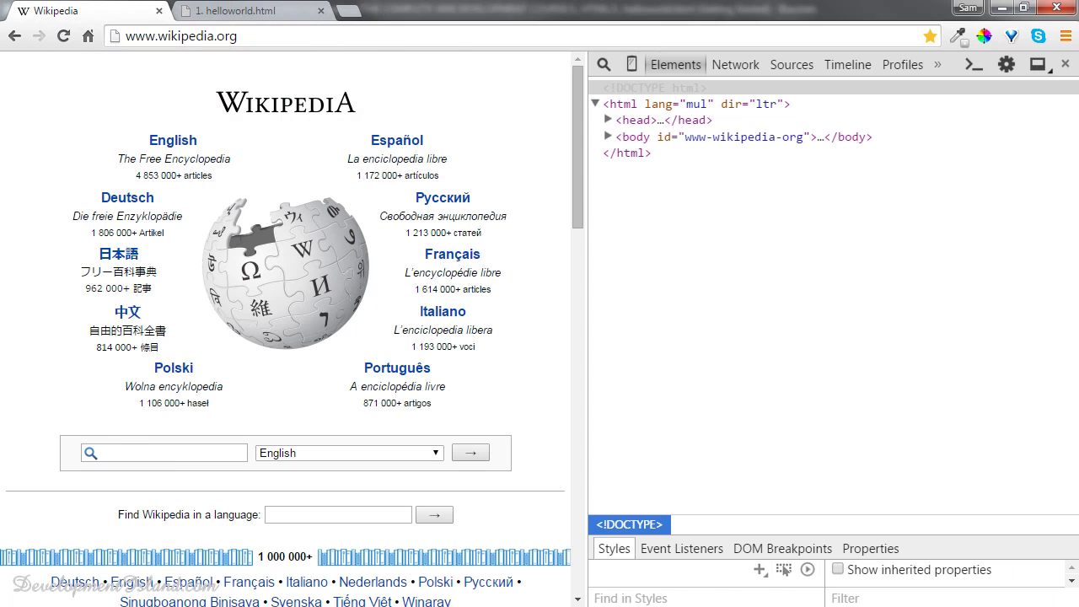
# Step: Show the helloworld.html tab rendering 'Hello World!' under the title 'my first webpage'
pyautogui.click(244, 11)
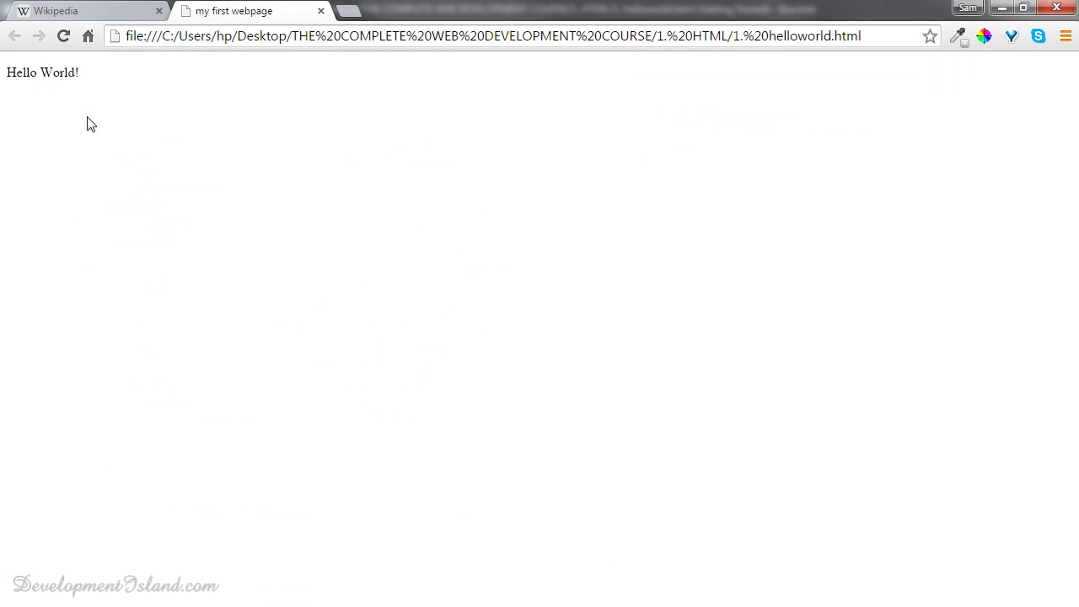
pyautogui.moveTo(108, 125)
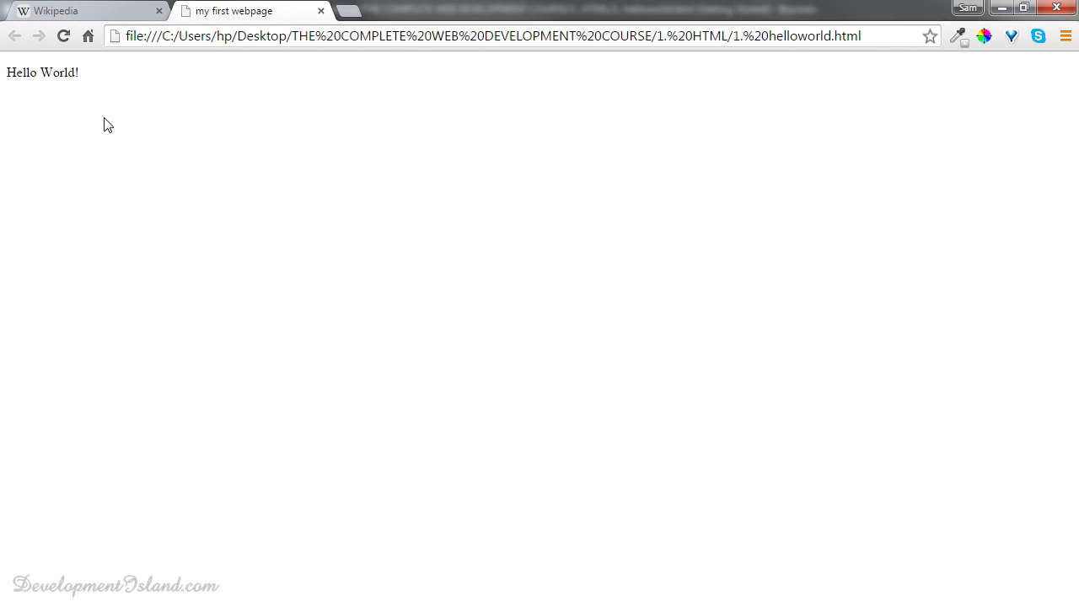
pyautogui.moveTo(103, 101)
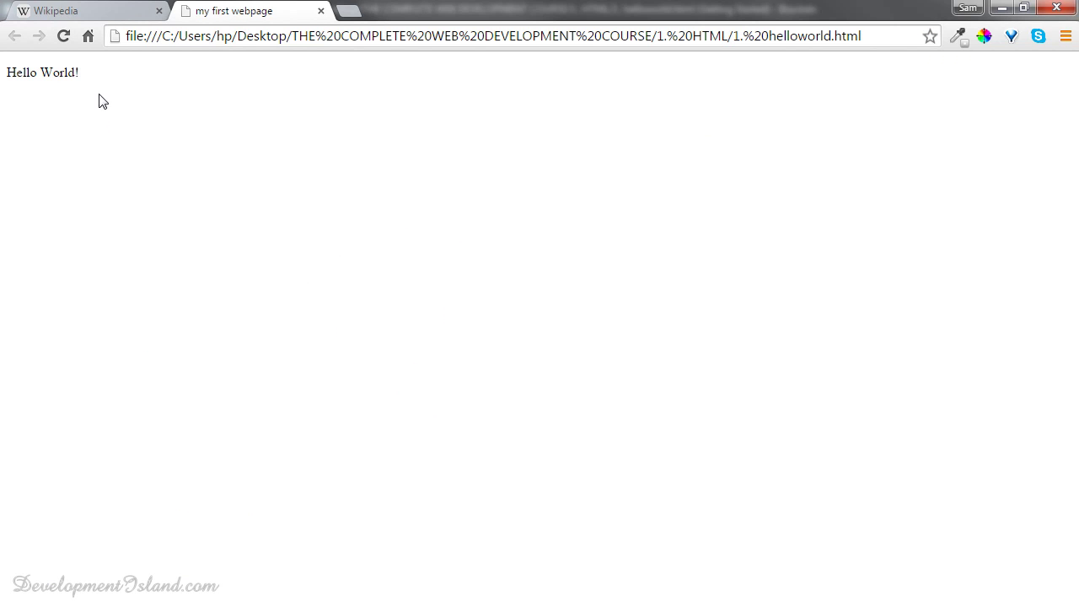